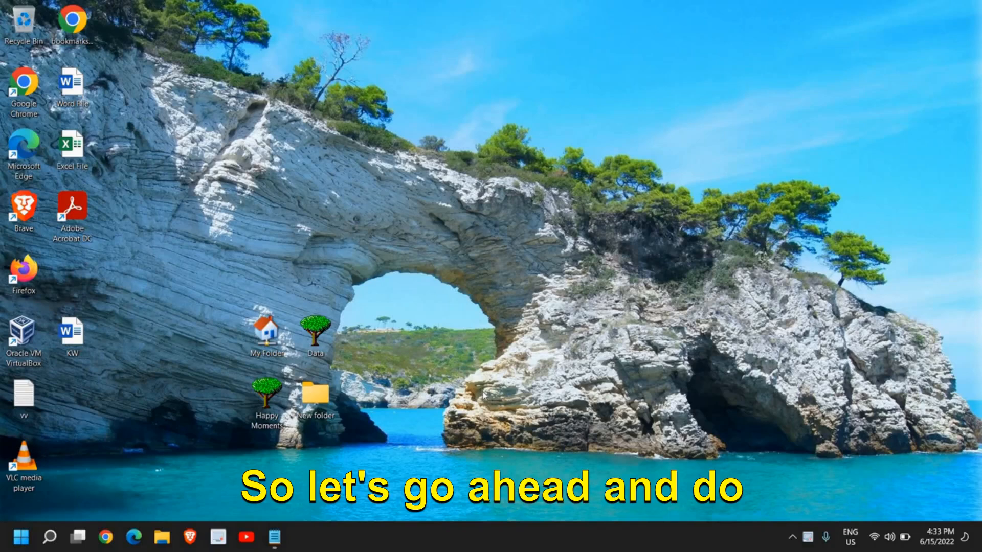
Launch Chrome and go to its Settings via the three-dot menu
{"action": "left_click", "coordinate": [78, 538]}
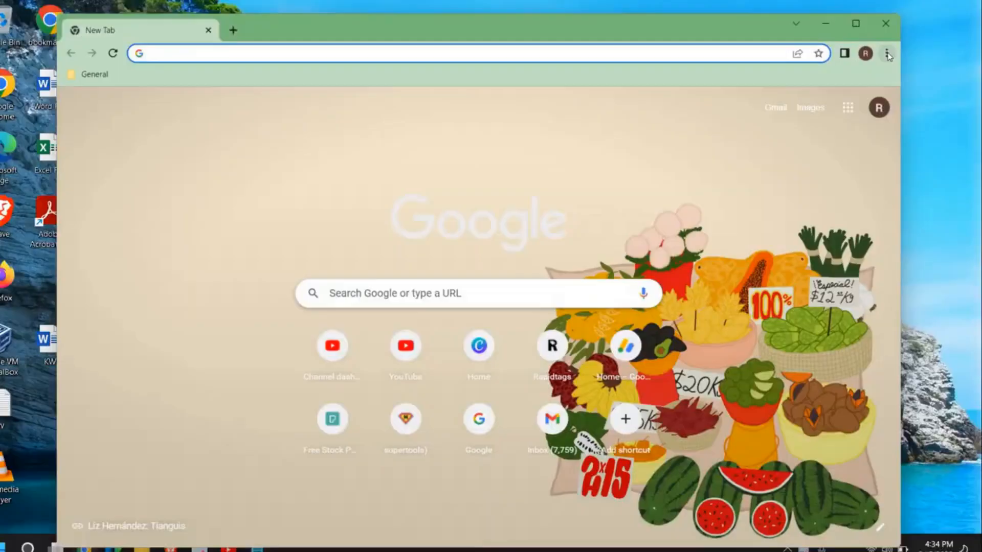
{"action": "left_click", "coordinate": [888, 53]}
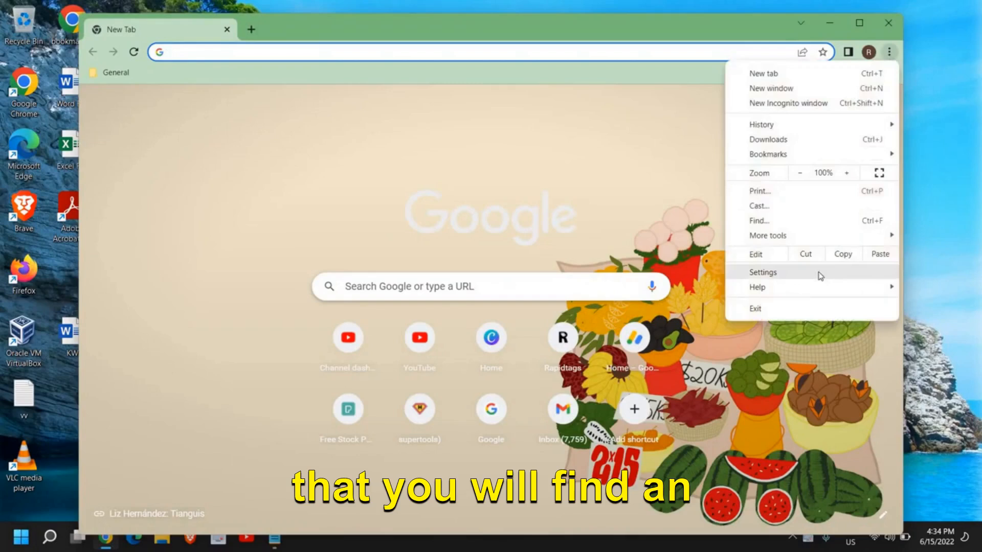
{"action": "mouse_move", "coordinate": [793, 275]}
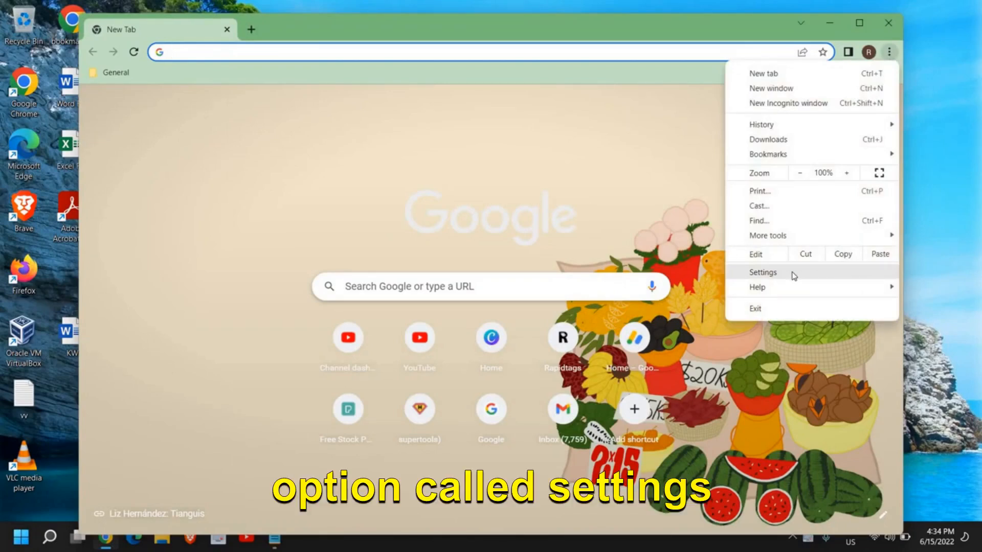
{"action": "left_click", "coordinate": [762, 272]}
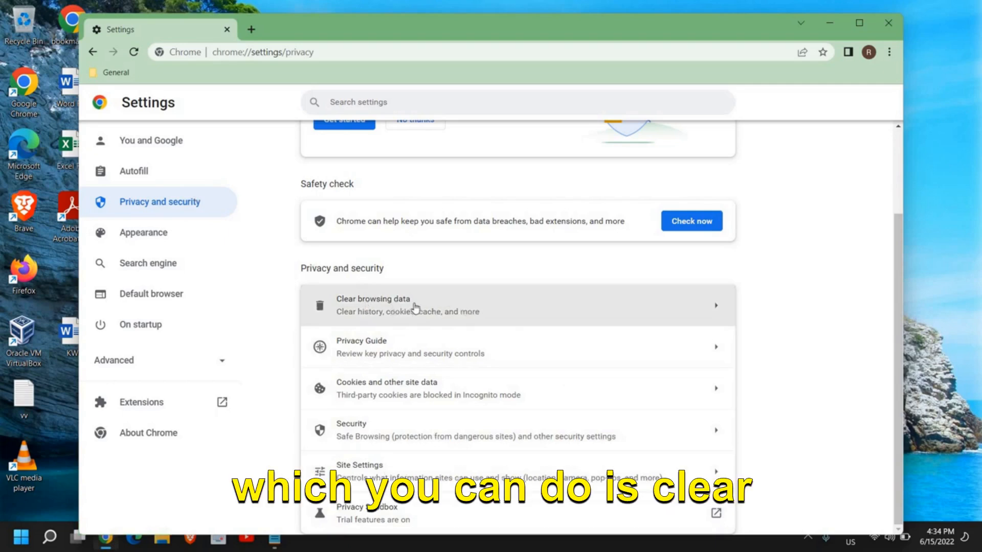
Bring up Clear browsing data and choose the time range for clearing
{"action": "left_click", "coordinate": [373, 305]}
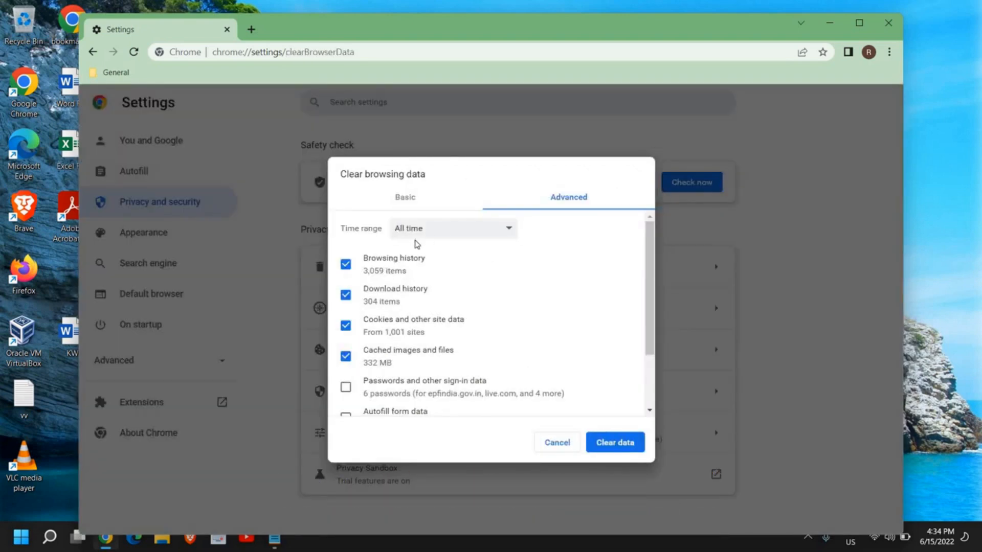
{"action": "left_click", "coordinate": [453, 228]}
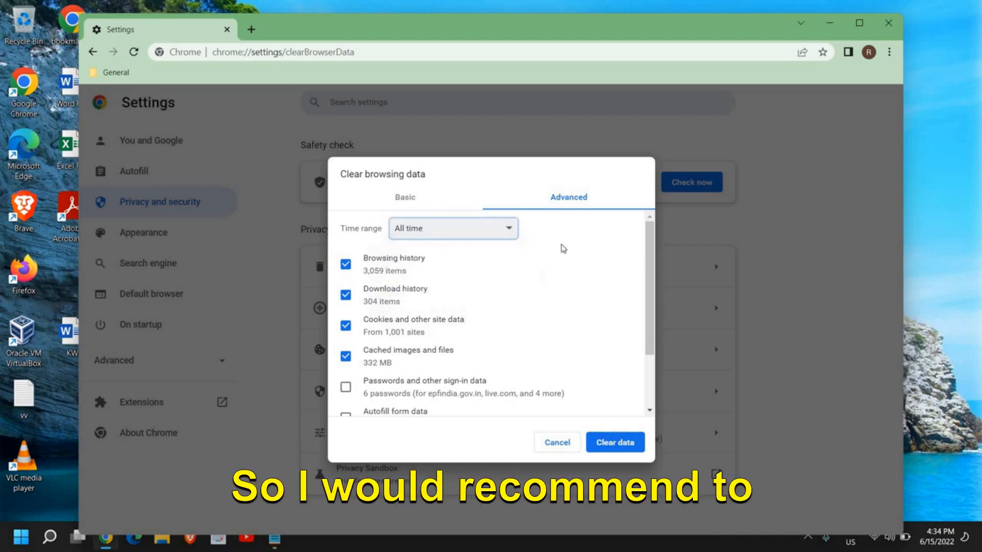
{"action": "mouse_move", "coordinate": [605, 450]}
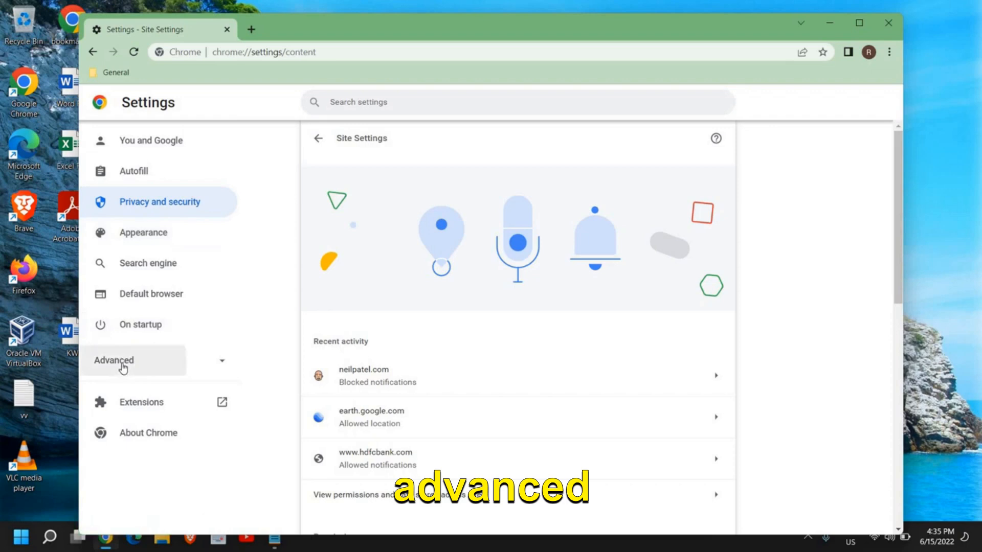
Expand Advanced settings and go to the Reset and clean up page
{"action": "left_click", "coordinate": [113, 360]}
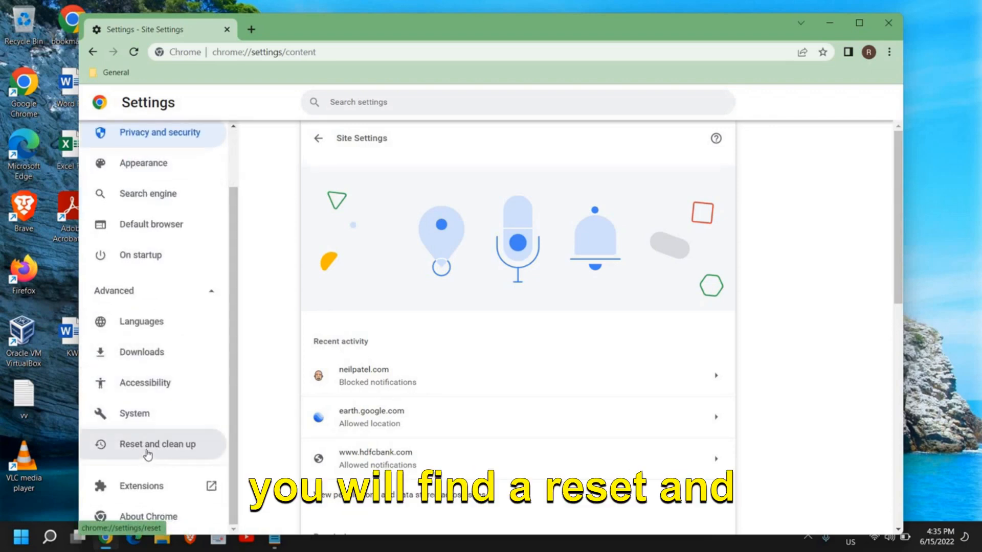
{"action": "left_click", "coordinate": [157, 443]}
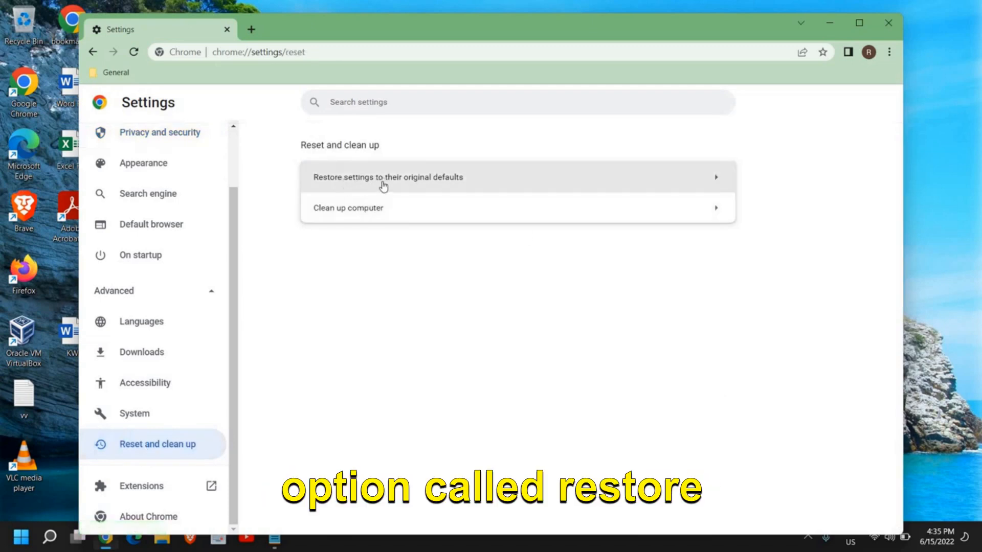
Restore Chrome settings to their original defaults, confirm the reset, and close Chrome
{"action": "left_click", "coordinate": [384, 178]}
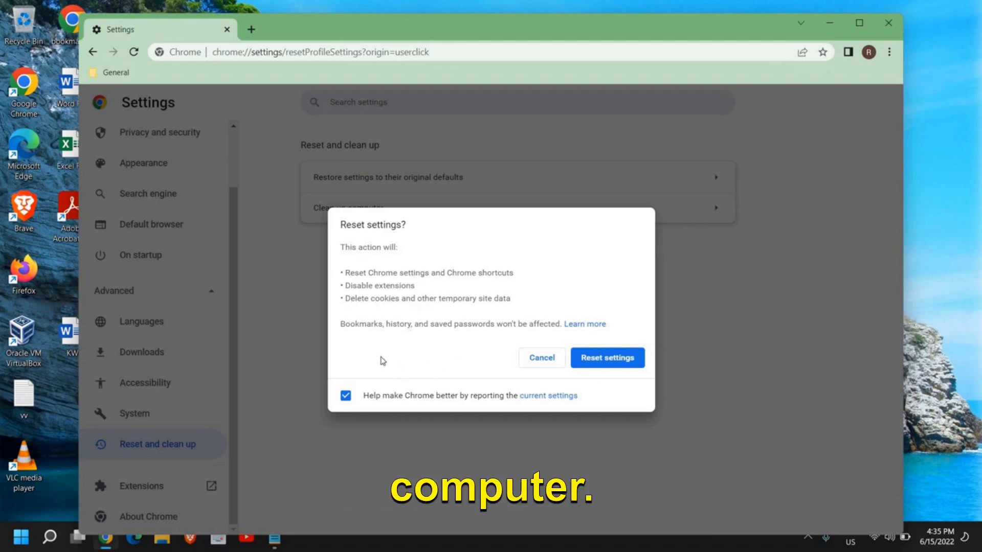
{"action": "mouse_move", "coordinate": [358, 340]}
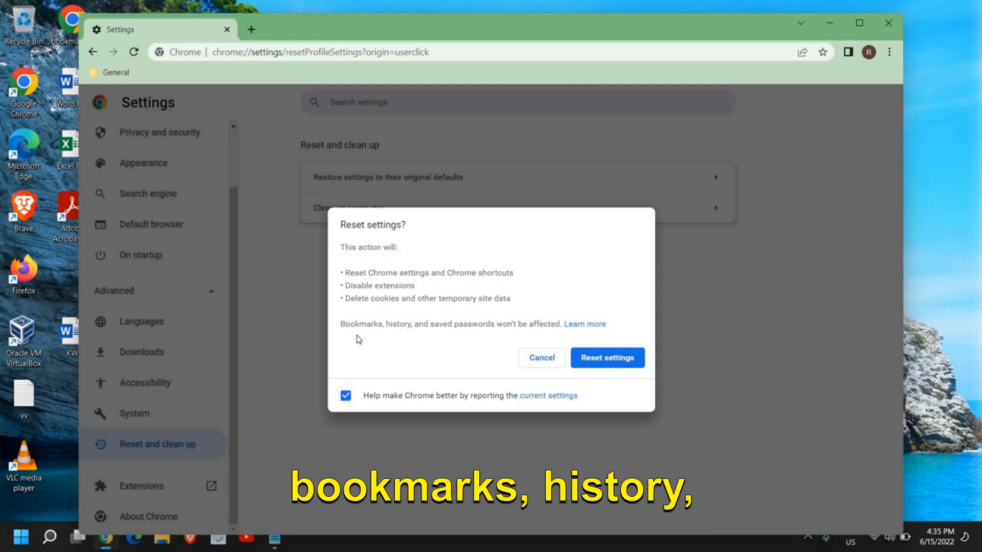
{"action": "mouse_move", "coordinate": [473, 358]}
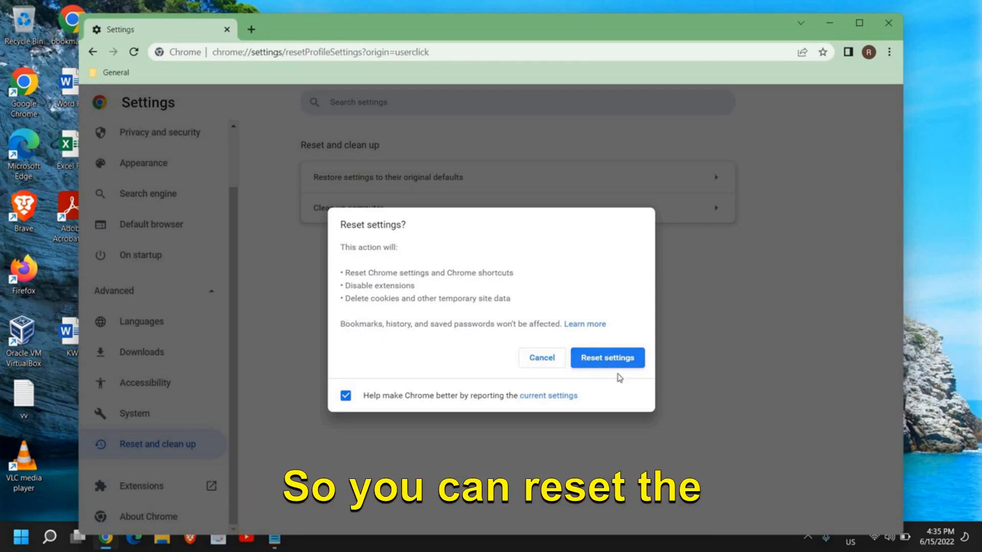
{"action": "left_click", "coordinate": [607, 358]}
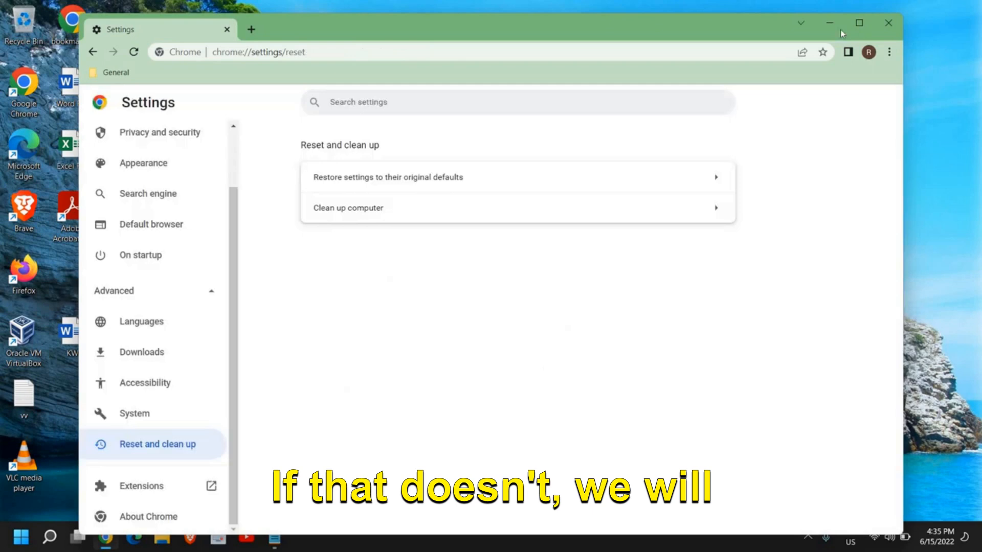
{"action": "left_click", "coordinate": [888, 24]}
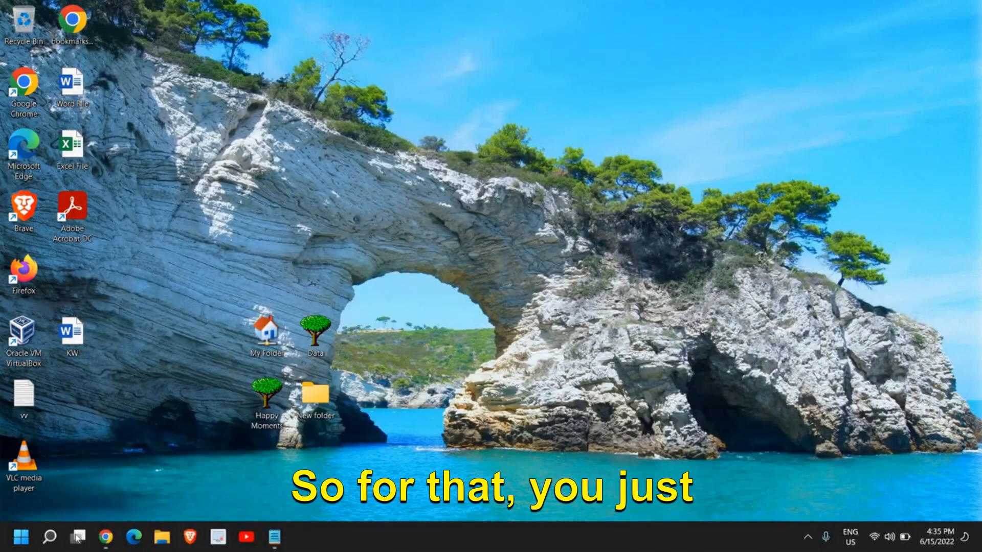
Search Windows for cmd and run Command Prompt as administrator
{"action": "left_click", "coordinate": [49, 536]}
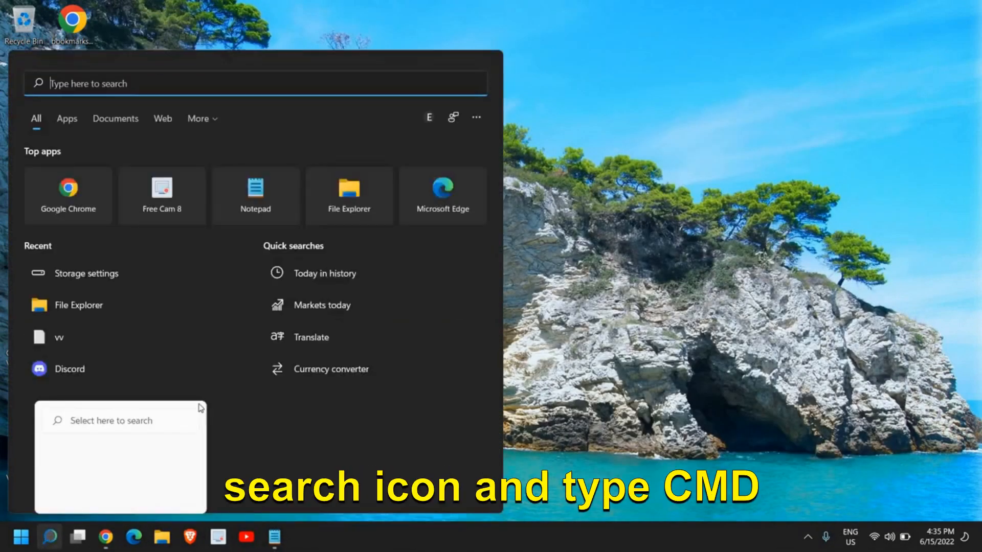
{"action": "type", "text": "cmd"}
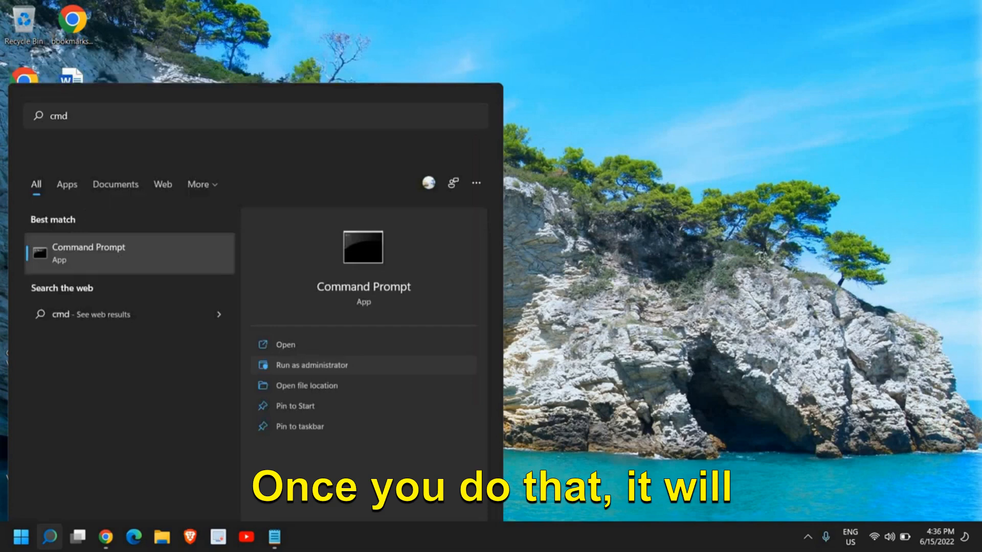
{"action": "left_click", "coordinate": [312, 365]}
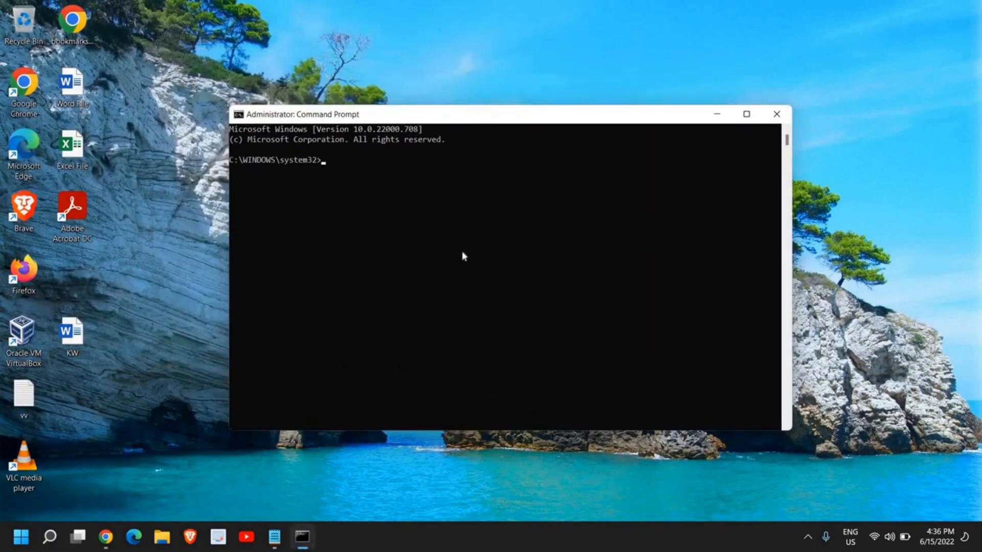
{"action": "mouse_move", "coordinate": [402, 248]}
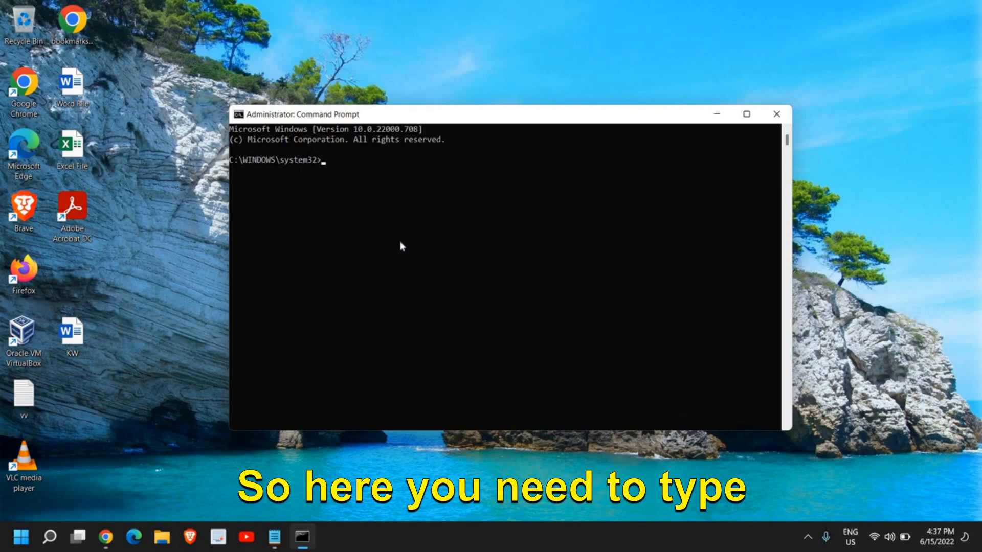
Run ipconfig /flushdns to flush the DNS resolver cache
{"action": "type", "text": "ipconfig"}
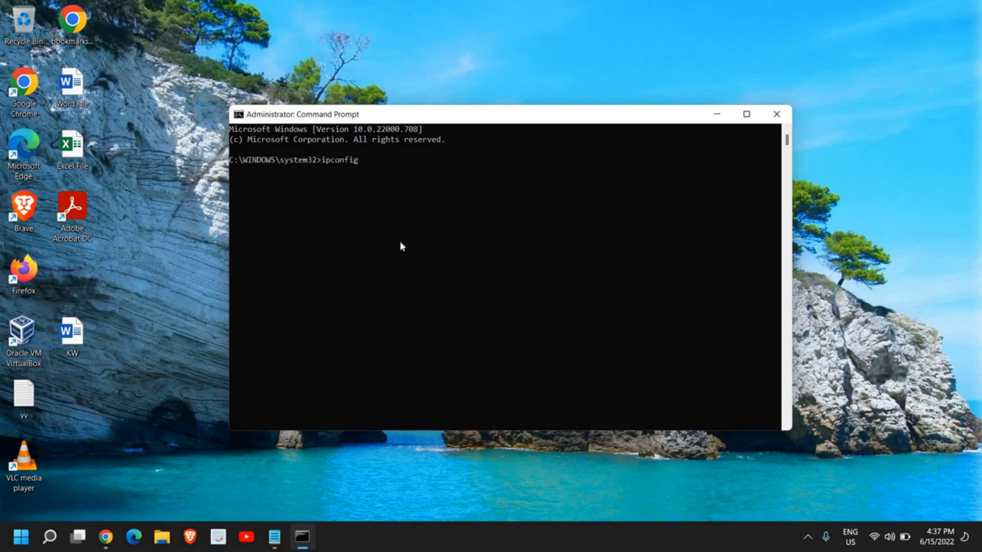
{"action": "type", "text": "/flushdns"}
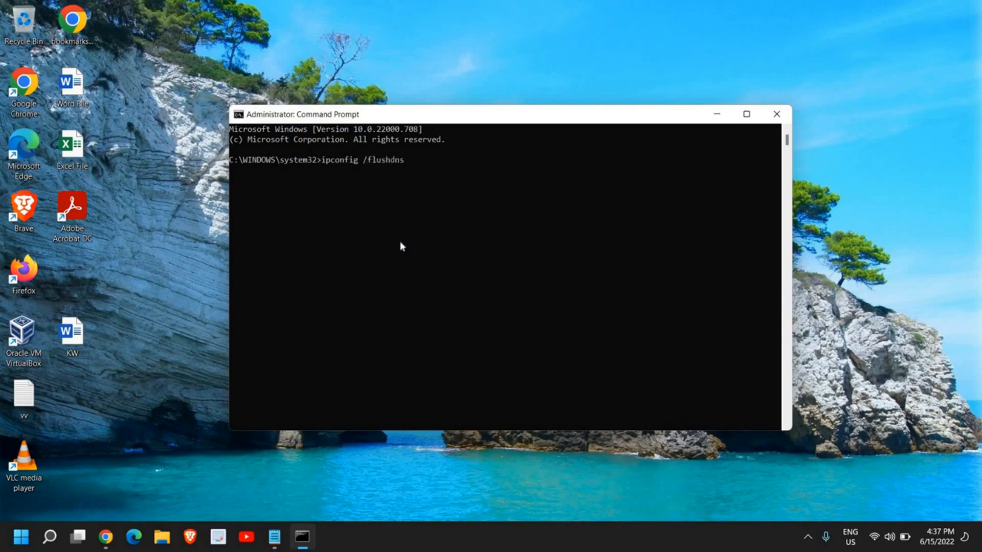
{"action": "left_click", "coordinate": [746, 114]}
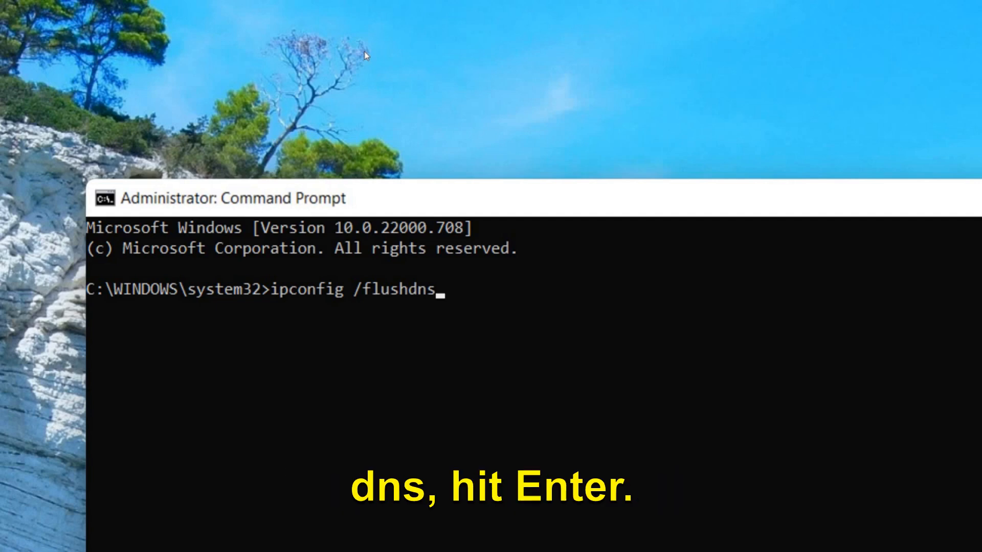
{"action": "key", "text": "Enter"}
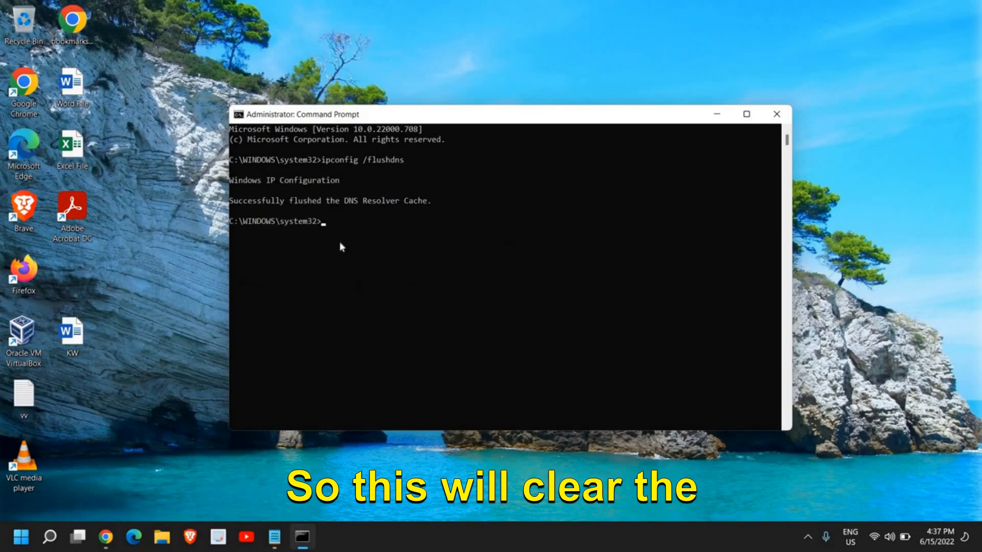
{"action": "mouse_move", "coordinate": [378, 258]}
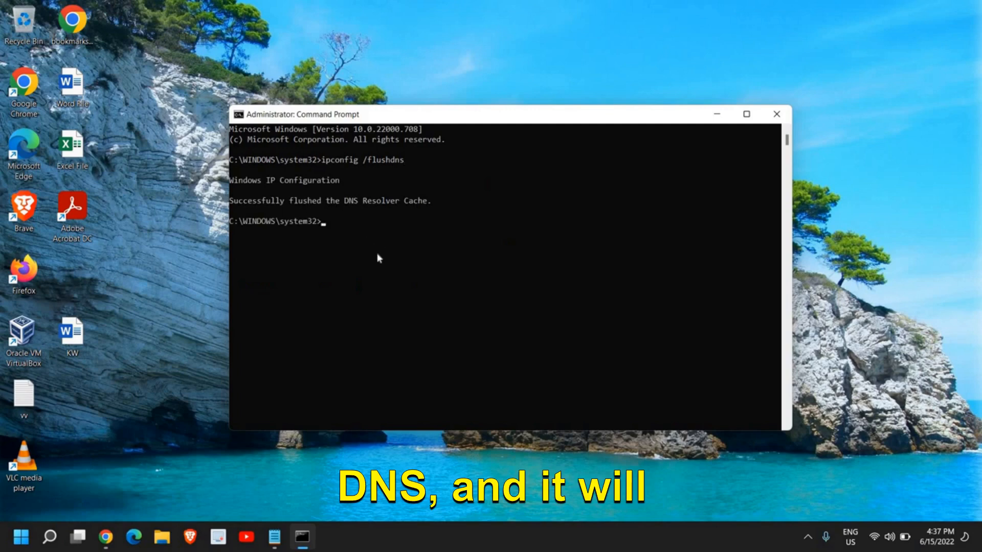
{"action": "mouse_move", "coordinate": [350, 278]}
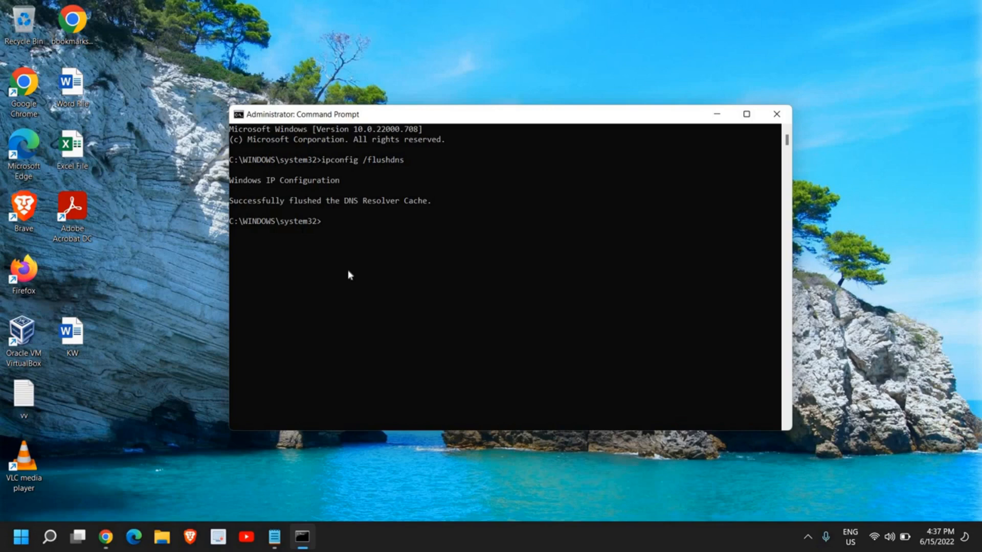
{"action": "mouse_move", "coordinate": [734, 116]}
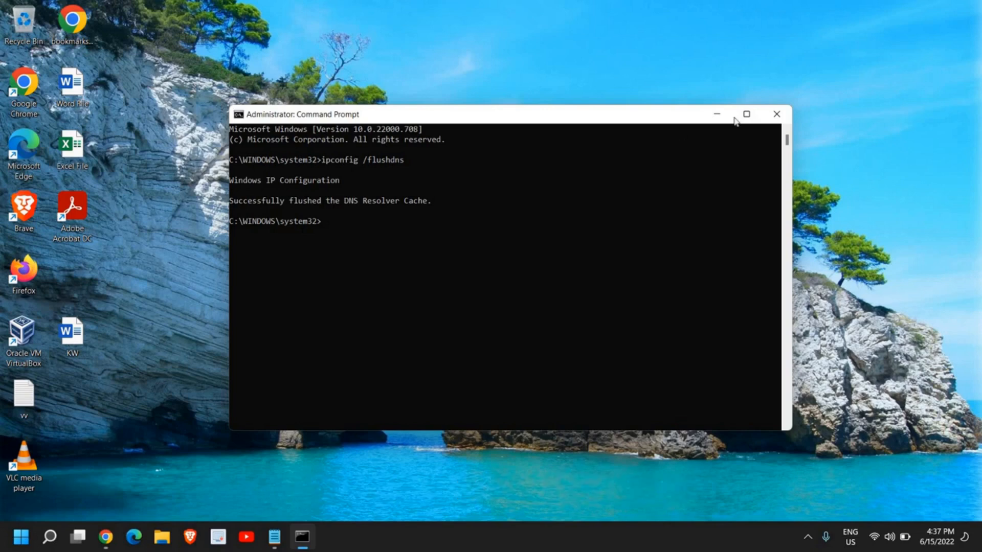
{"action": "mouse_move", "coordinate": [651, 191]}
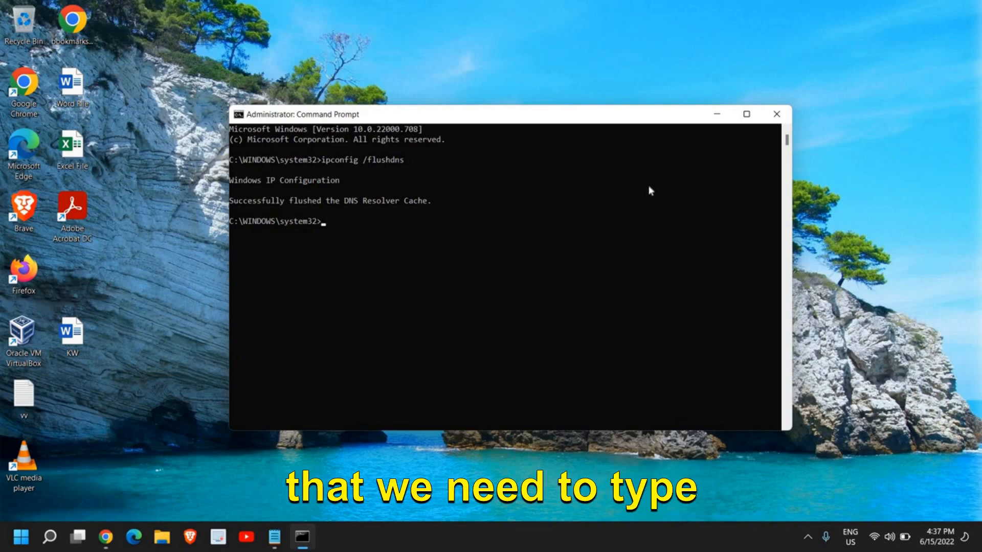
Run netsh int ip reset to reset TCP/IP, then close Command Prompt
{"action": "type", "text": "netsh in"}
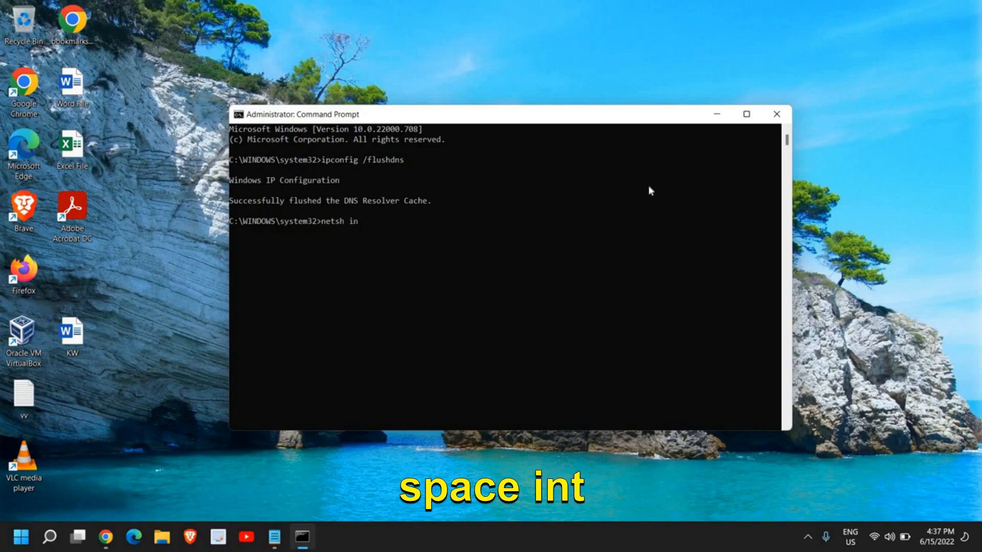
{"action": "type", "text": "t"}
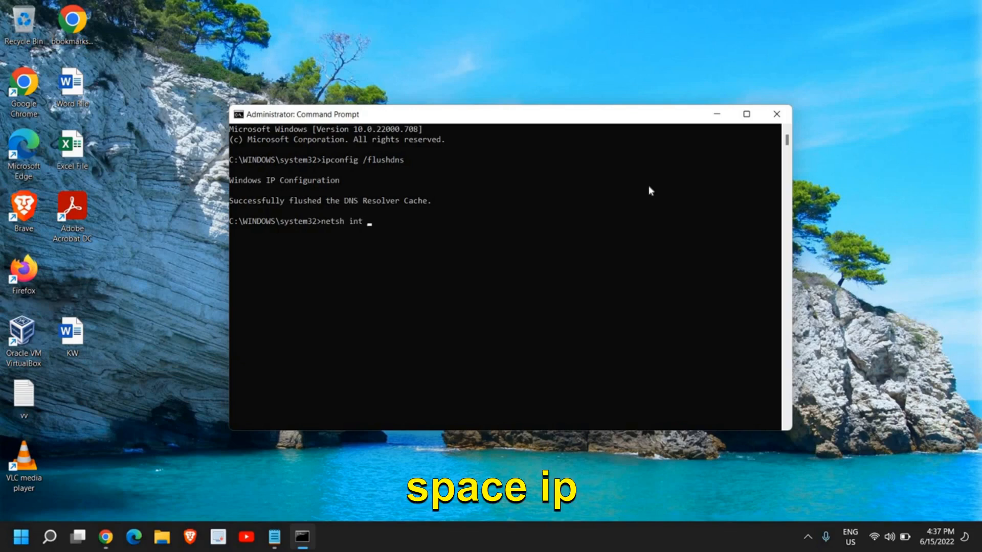
{"action": "type", "text": "ip reset"}
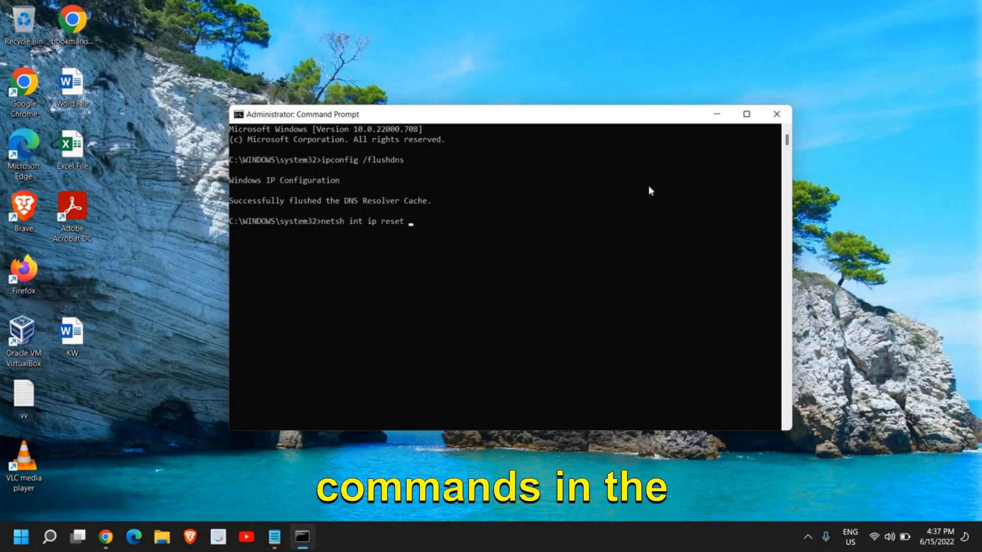
{"action": "type", "text": "a"}
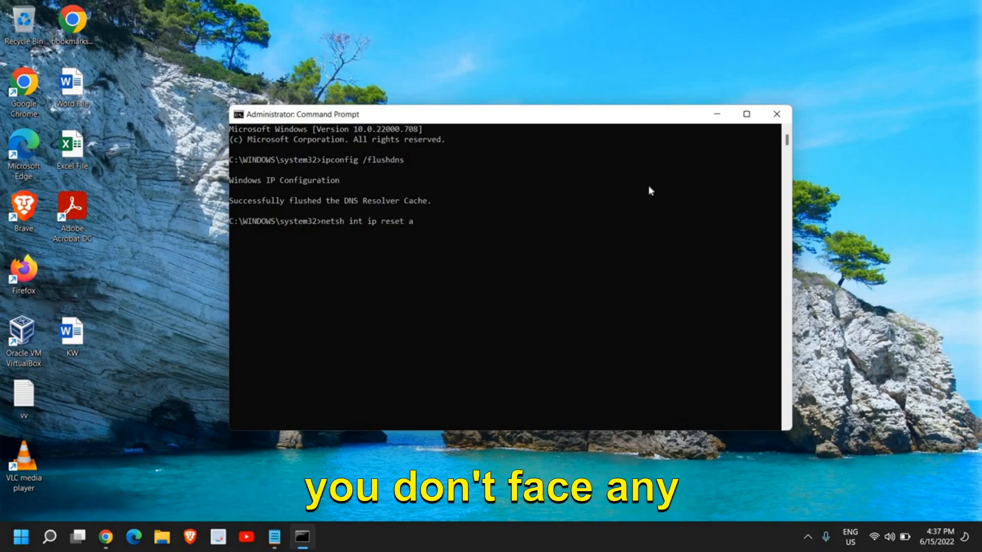
{"action": "key", "text": "Backspace"}
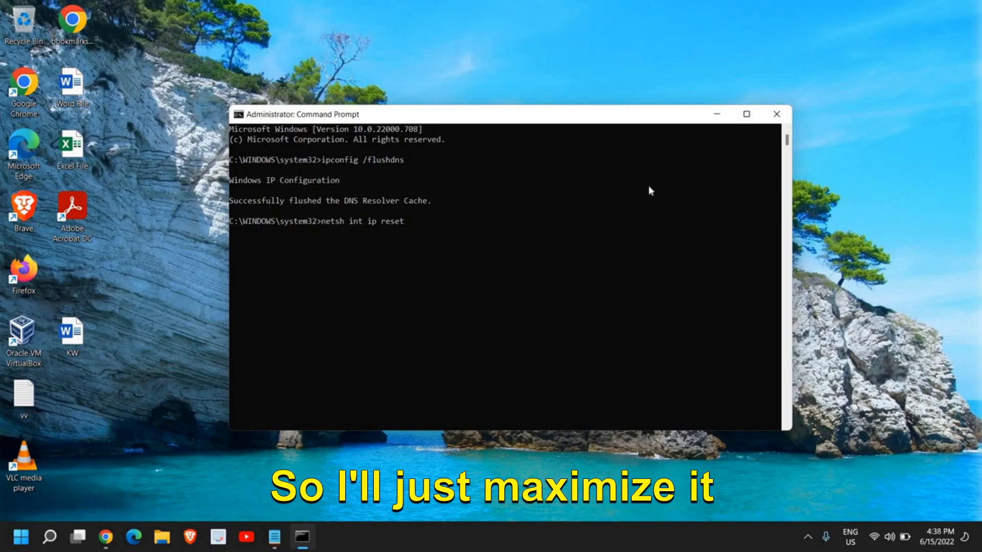
{"action": "left_click", "coordinate": [747, 113]}
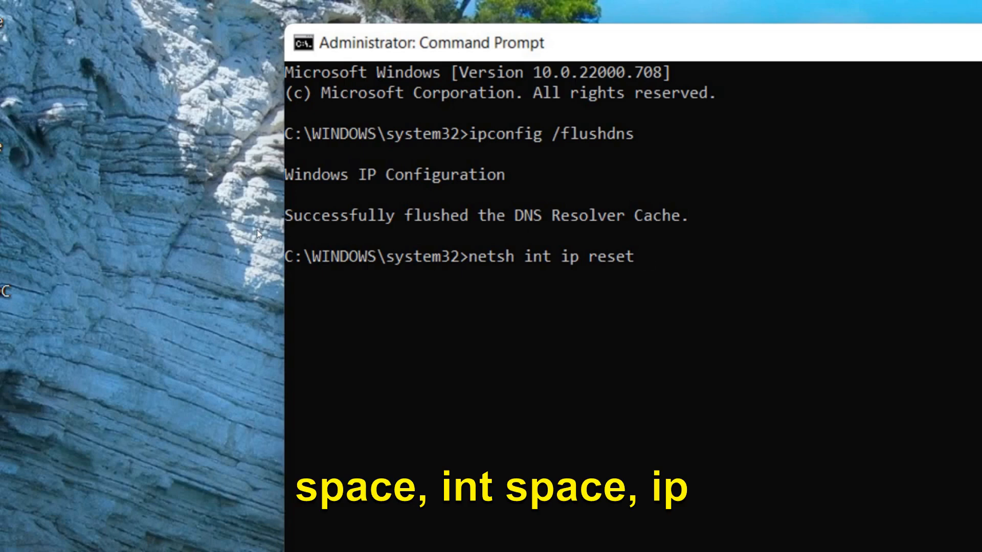
{"action": "key", "text": "Enter"}
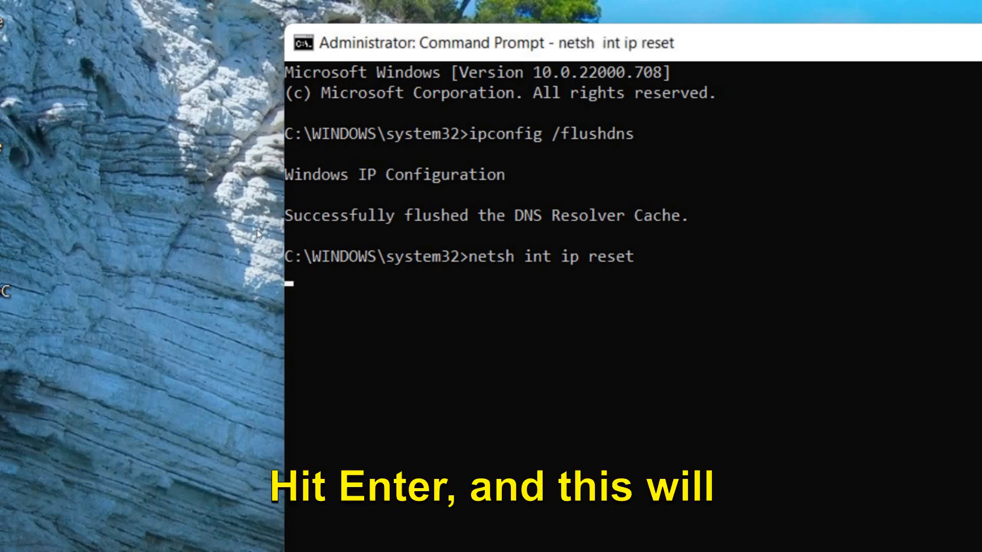
{"action": "key", "text": "Enter"}
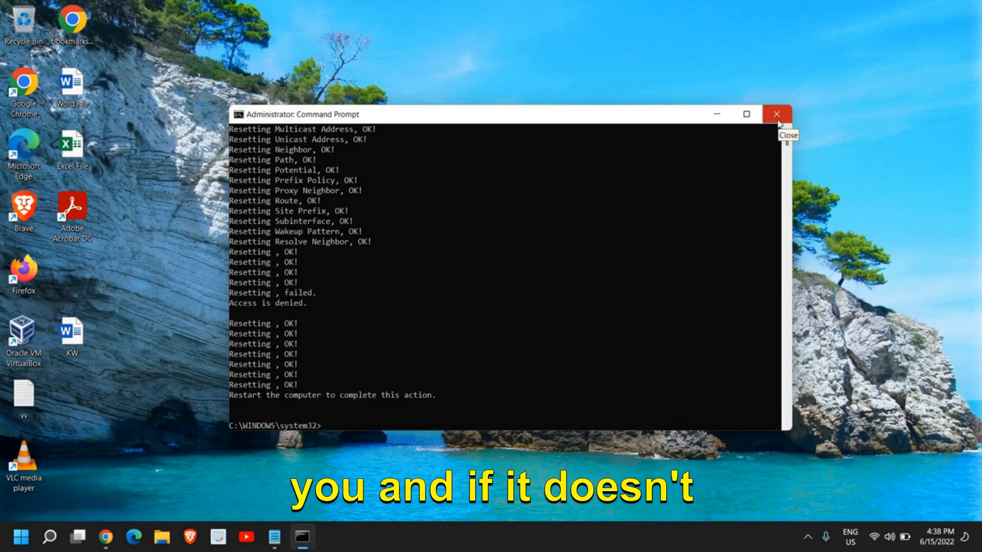
{"action": "left_click", "coordinate": [775, 113]}
{"action": "type", "text": "n"}
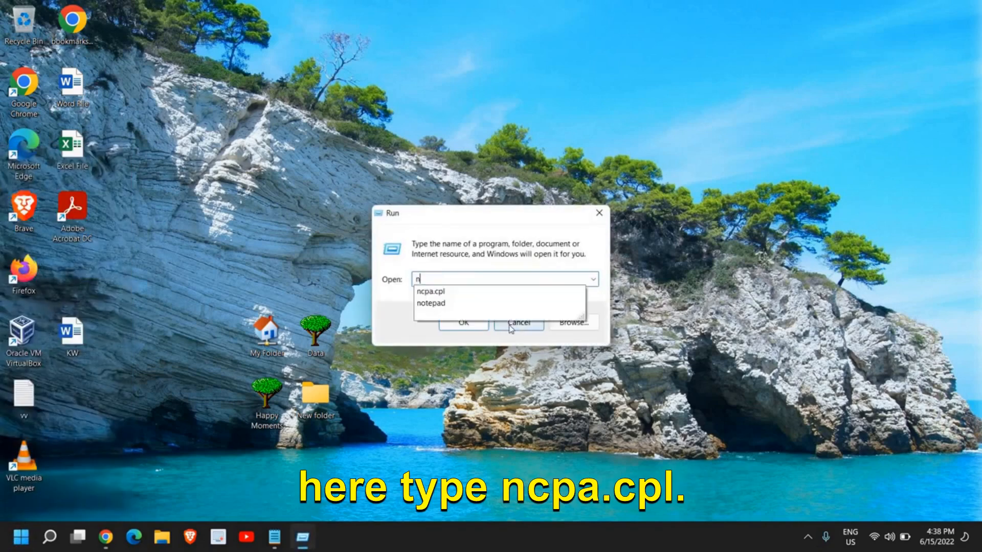
Enter ncpa.cpl in the Run dialog's Open field
{"action": "type", "text": "cpa.cpl"}
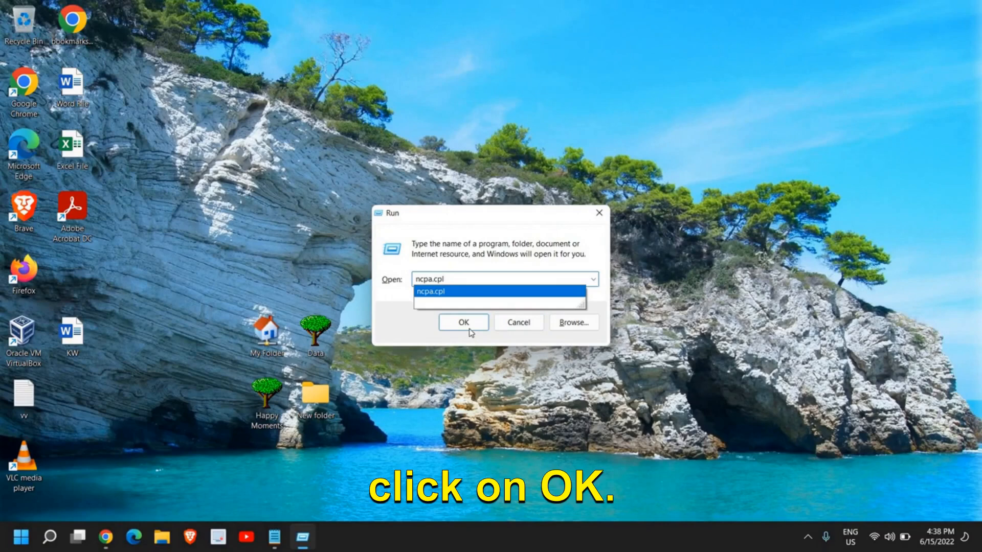
Open Network Connections and bring up the WiFi adapter's Properties dialog
{"action": "left_click", "coordinate": [463, 322]}
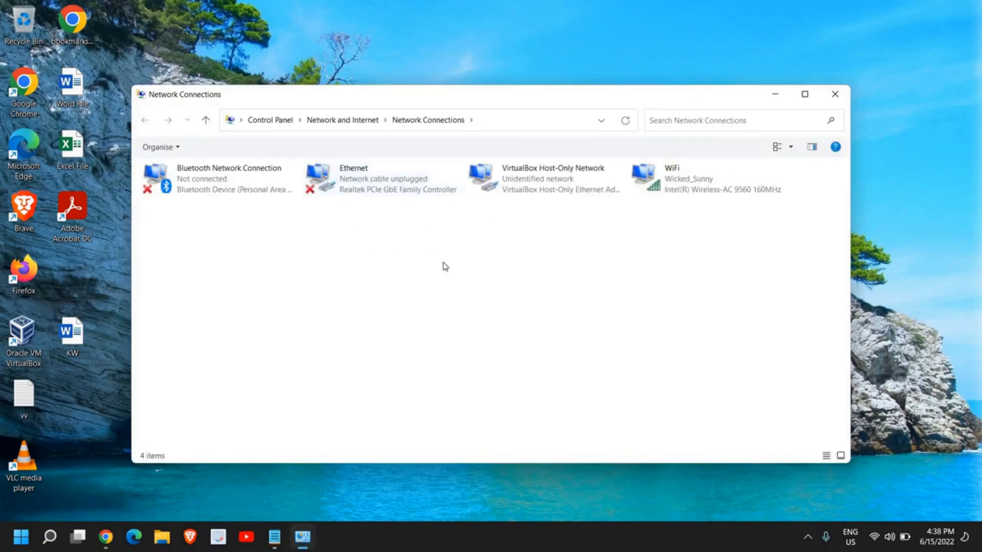
{"action": "mouse_move", "coordinate": [511, 315]}
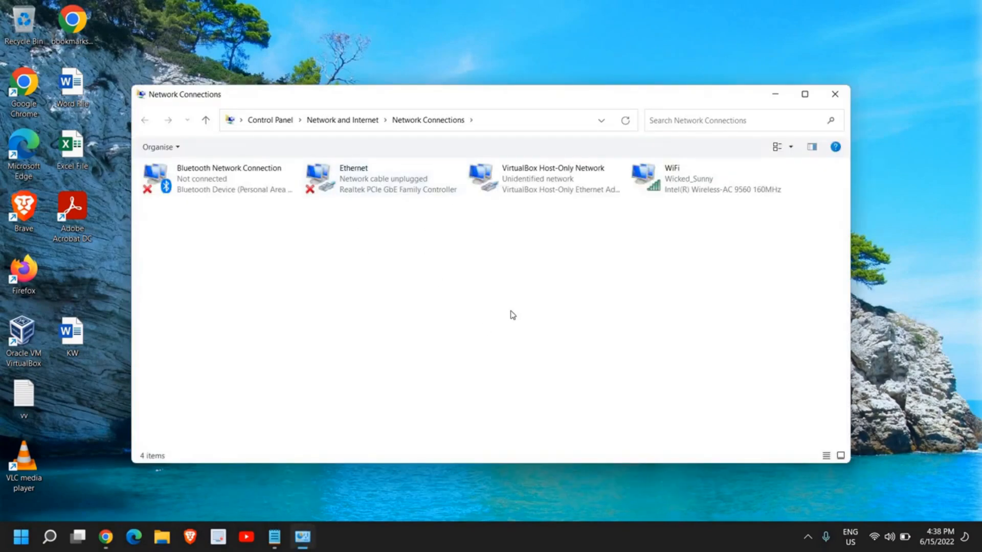
{"action": "left_click", "coordinate": [379, 178]}
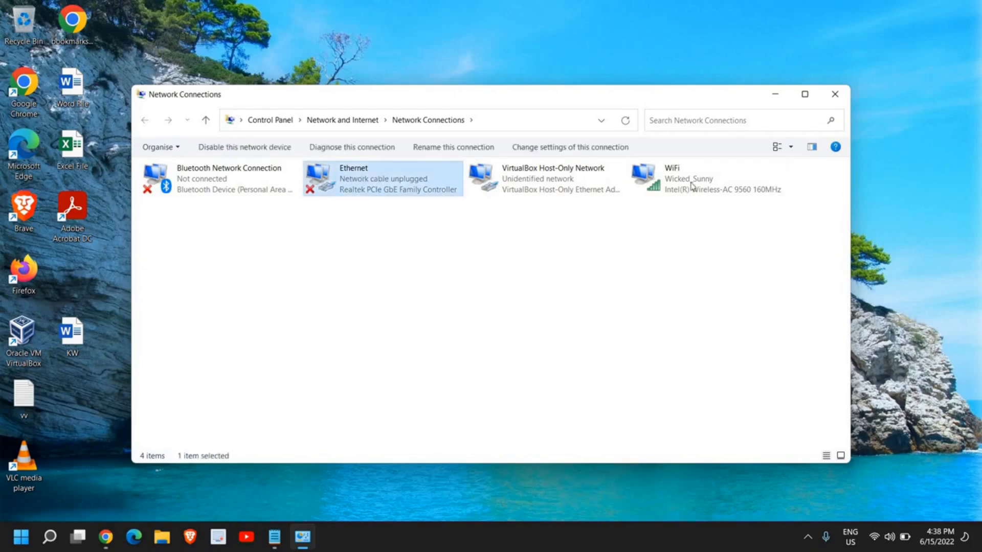
{"action": "left_click", "coordinate": [696, 179]}
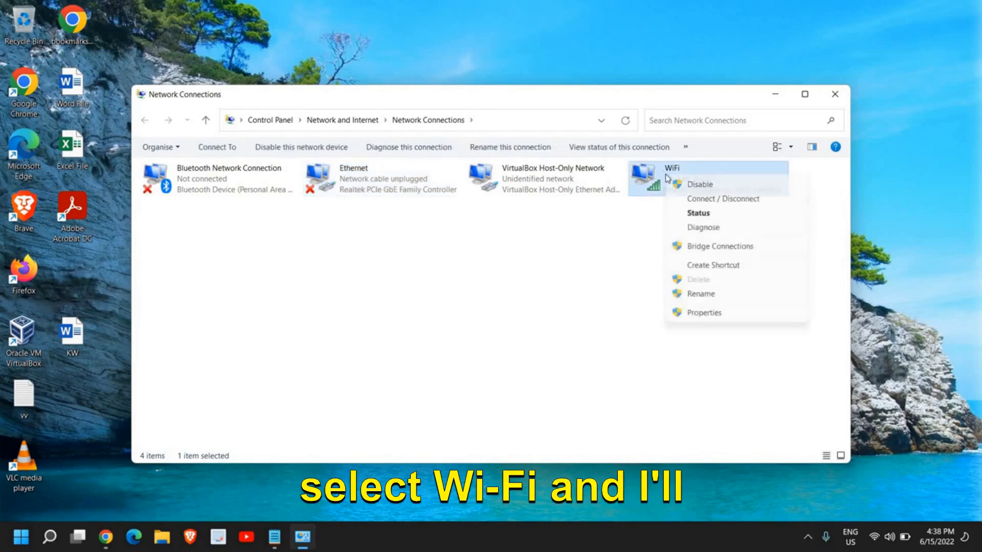
{"action": "mouse_move", "coordinate": [713, 313]}
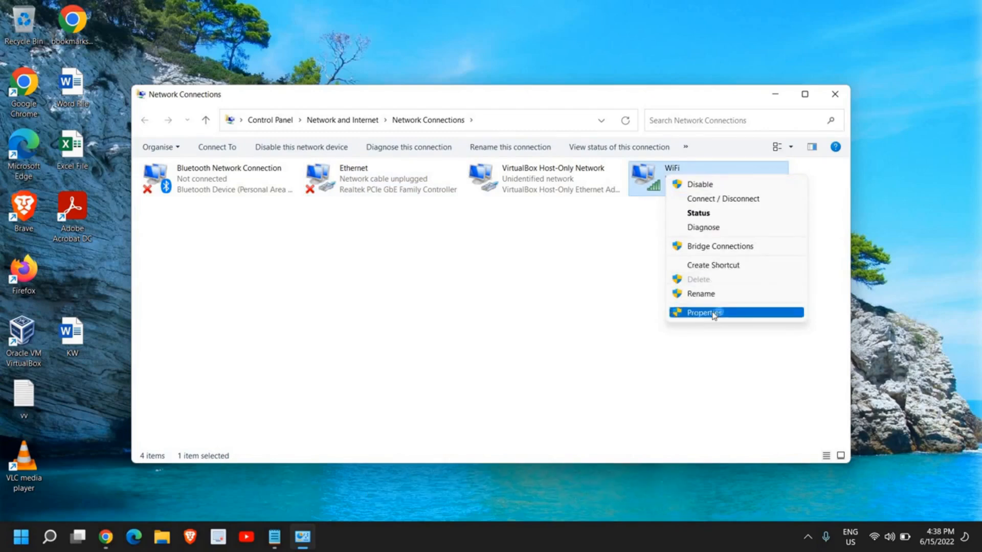
{"action": "left_click", "coordinate": [703, 313]}
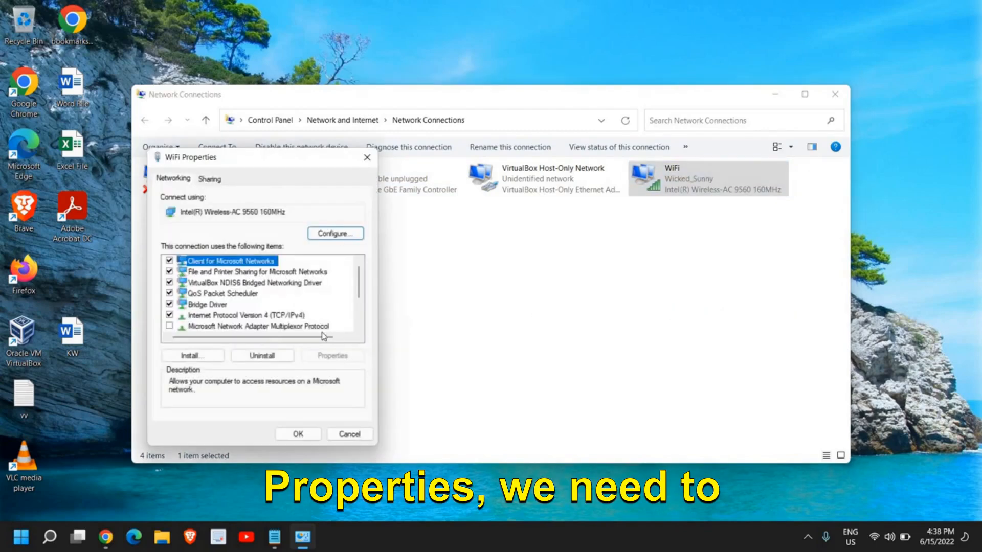
Set WiFi IPv4 DNS servers to 1.1.1.1 preferred and 1.0.0.1 alternative, and save
{"action": "left_click", "coordinate": [246, 315]}
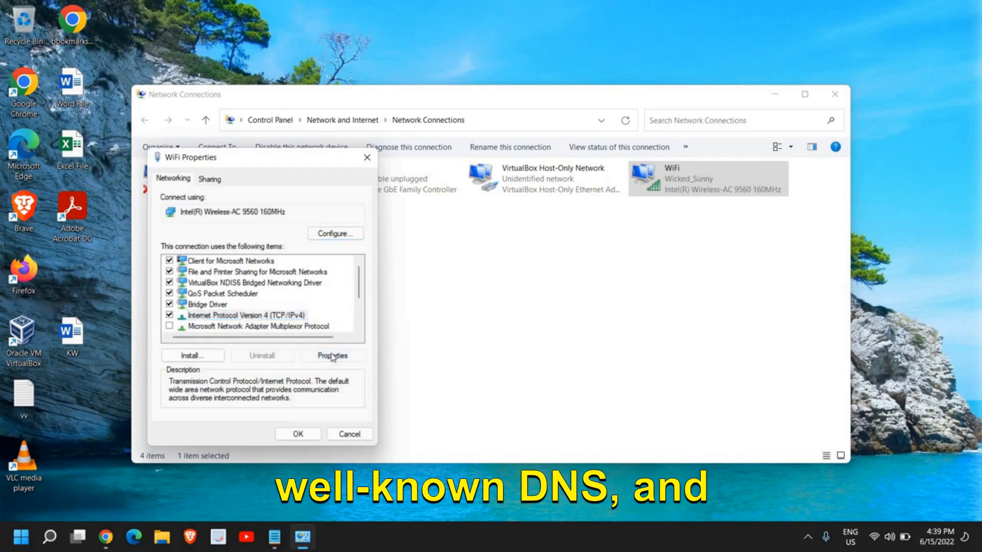
{"action": "left_click", "coordinate": [332, 356]}
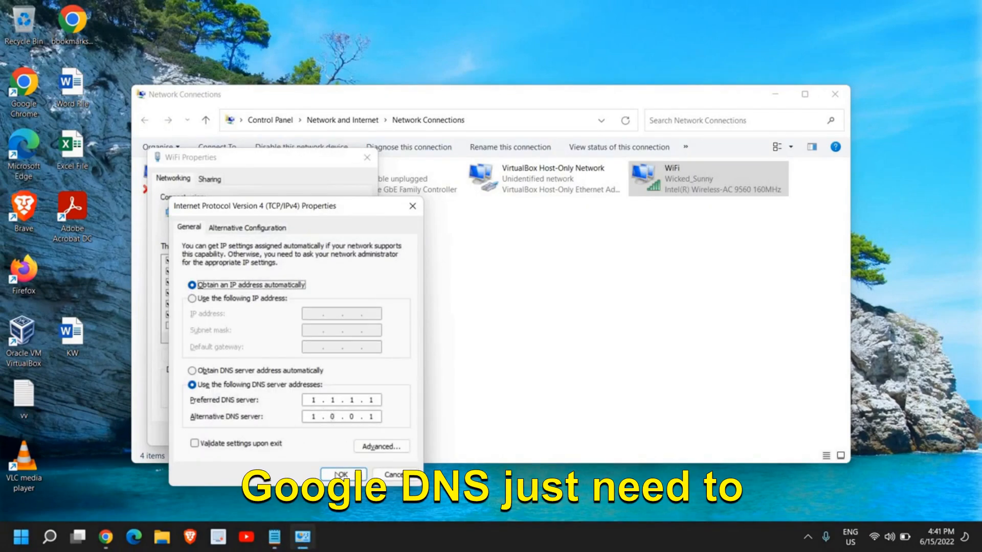
{"action": "left_click", "coordinate": [342, 473]}
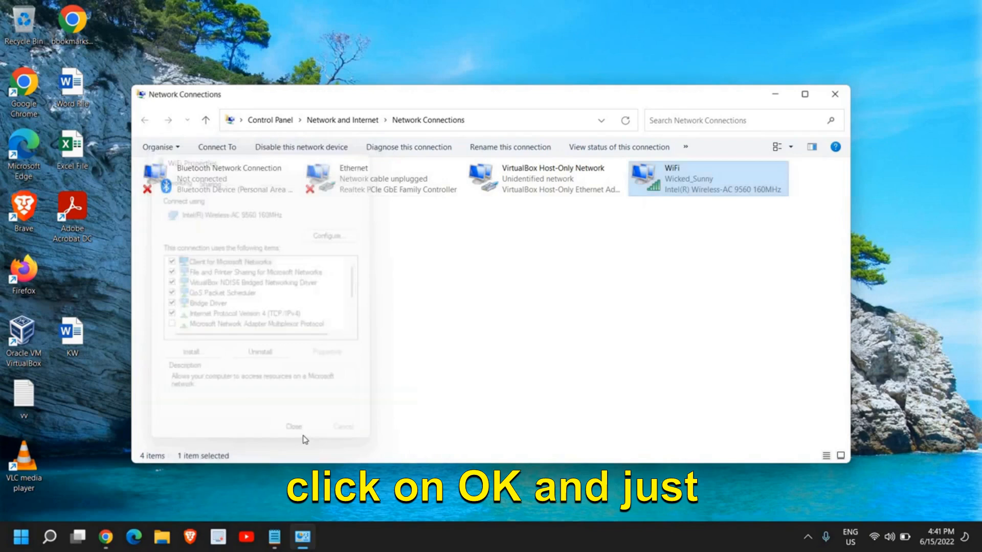
Close the WiFi Properties dialog, applying the custom DNS settings
{"action": "left_click", "coordinate": [293, 427]}
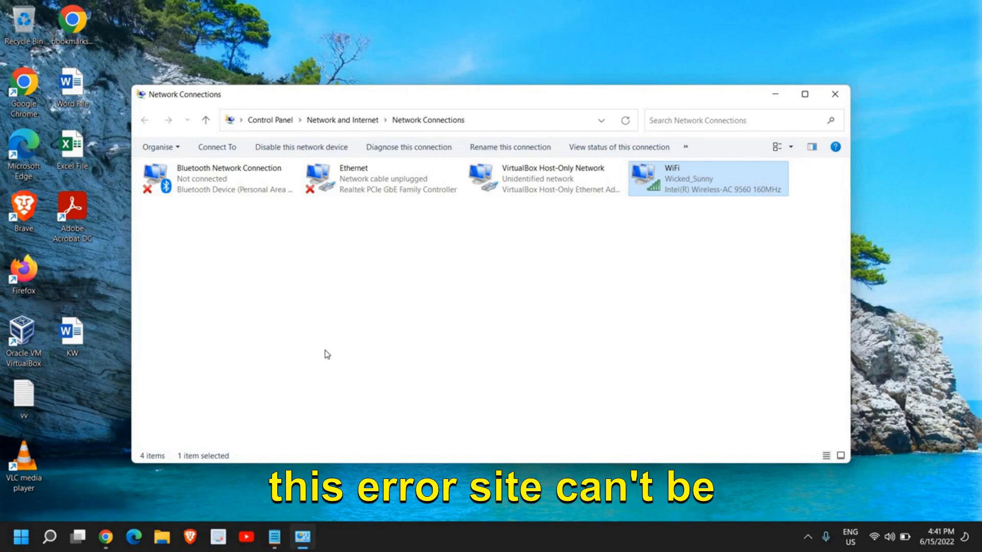
{"action": "mouse_move", "coordinate": [329, 357]}
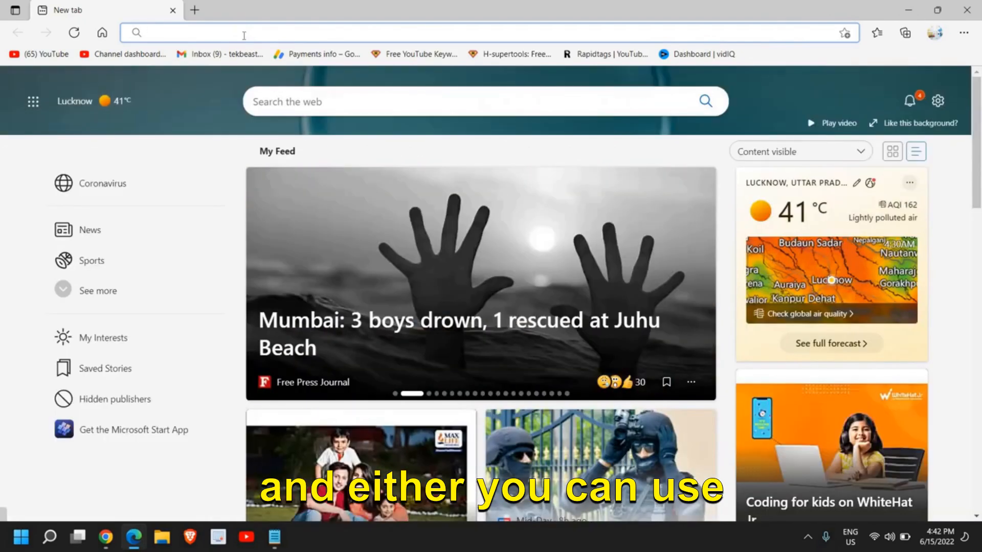
Search Google in Edge for 'mozilla firefox' and 'brave', return to the Google home page, then close Edge
{"action": "type", "text": "mozilla firefox"}
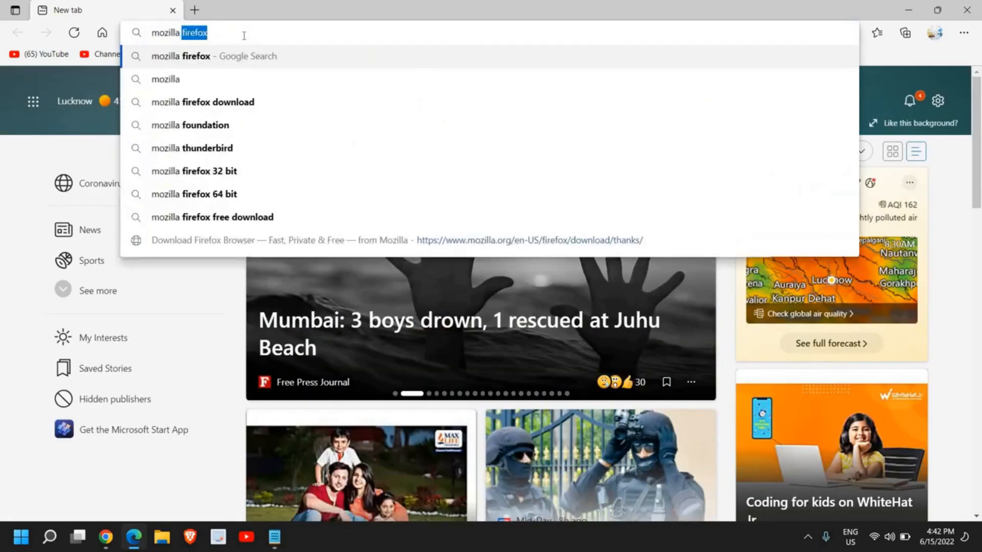
{"action": "key", "text": "Enter"}
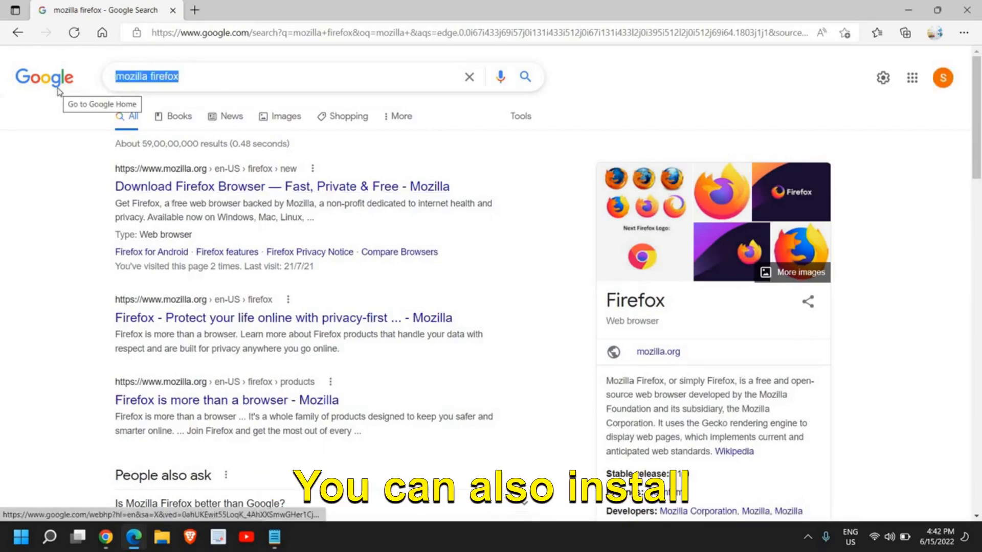
{"action": "type", "text": "brave"}
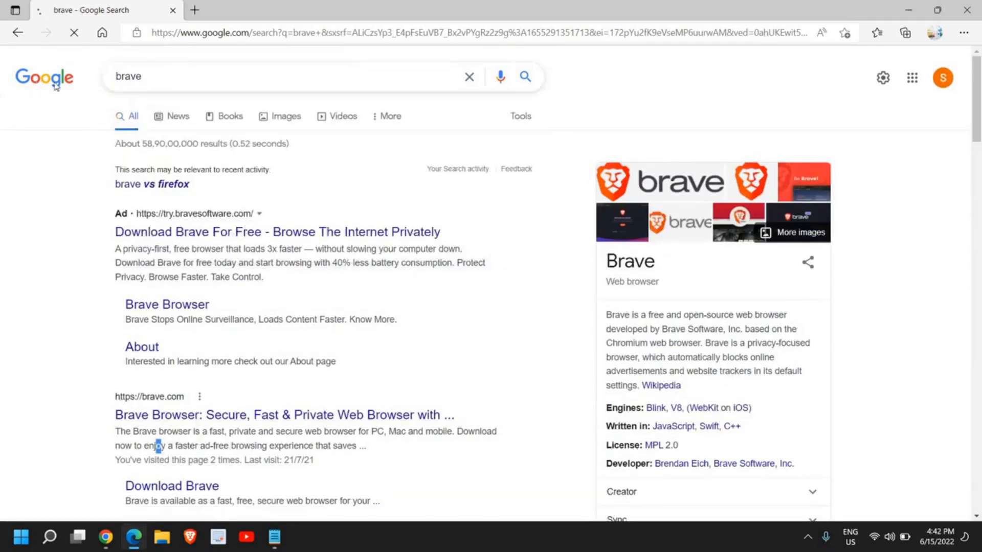
{"action": "left_click", "coordinate": [46, 82]}
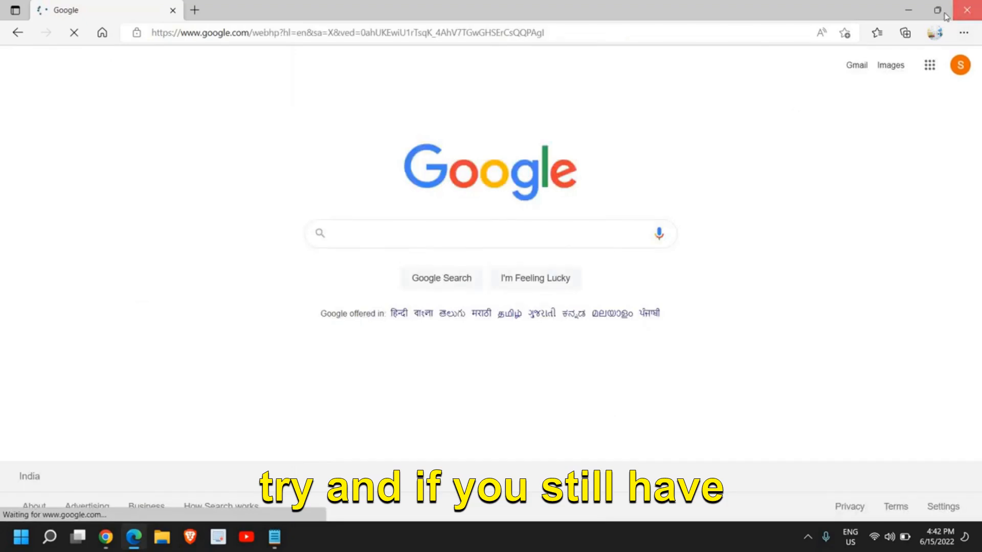
{"action": "left_click", "coordinate": [968, 10]}
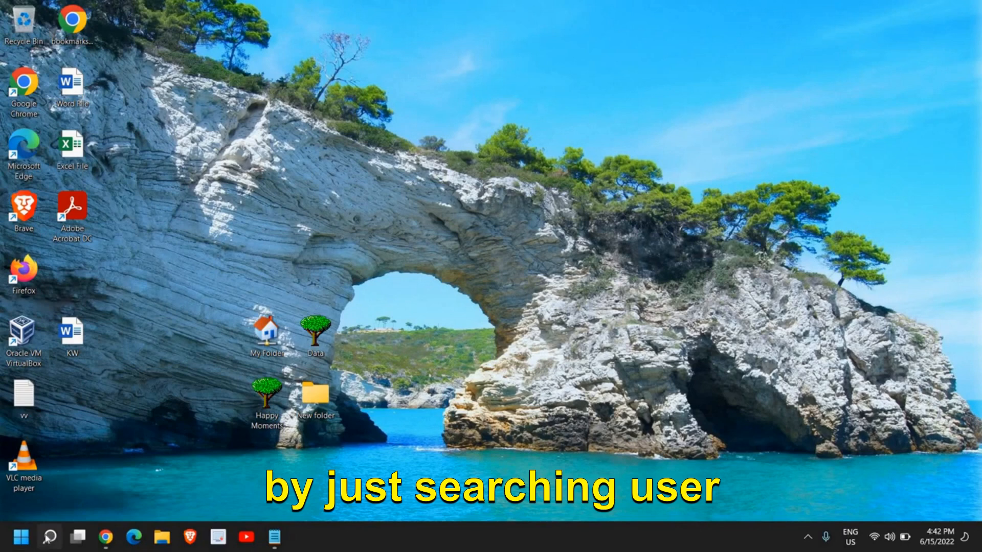
{"action": "left_click", "coordinate": [47, 535]}
{"action": "type", "text": "user"}
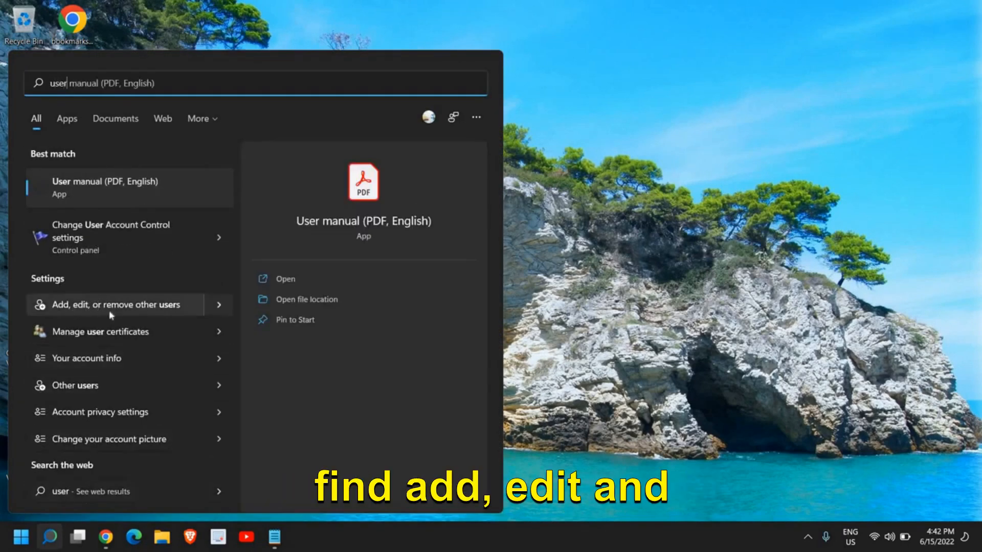
{"action": "left_click", "coordinate": [112, 305]}
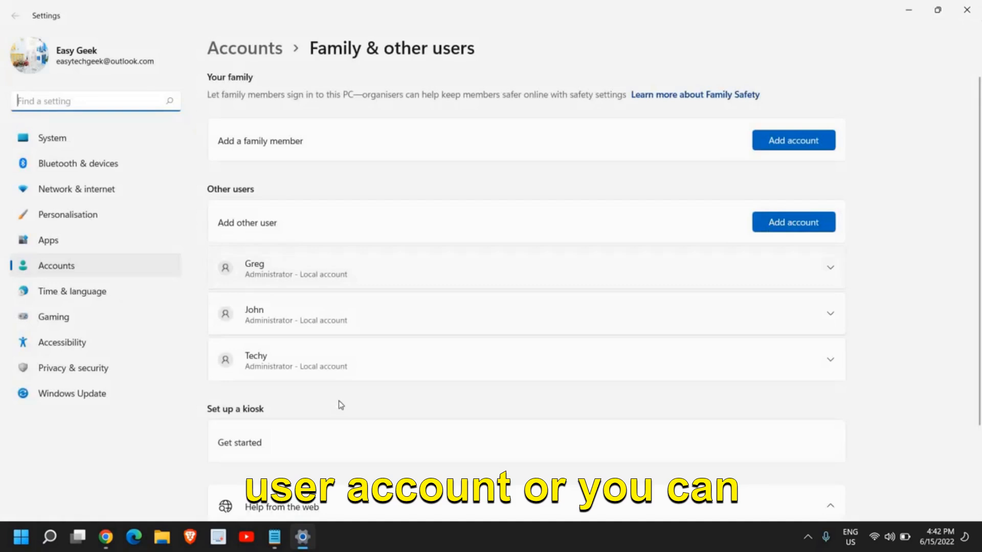
{"action": "mouse_move", "coordinate": [335, 390]}
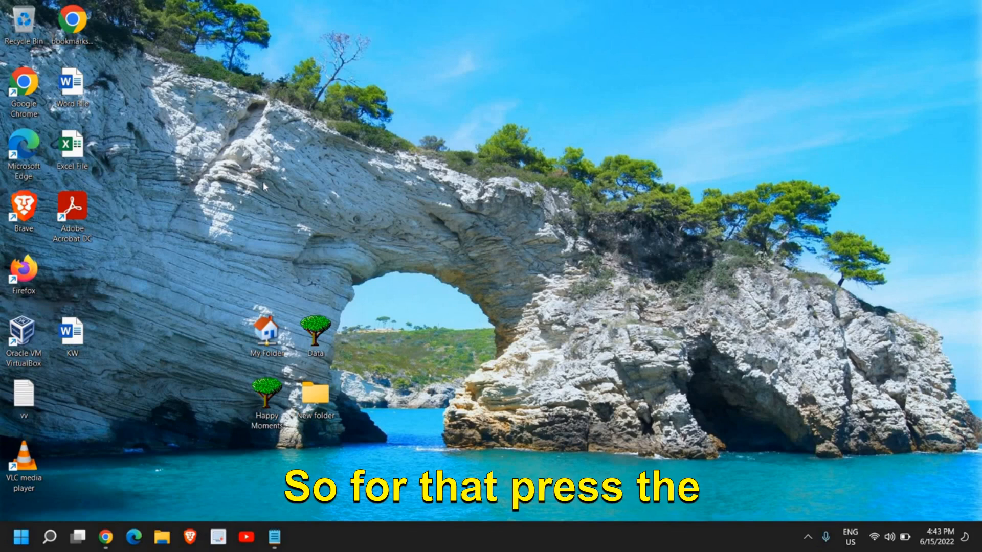
Run appwiz.cpl to view the installed Programs and Features list, then close it
{"action": "key", "text": "Win+r"}
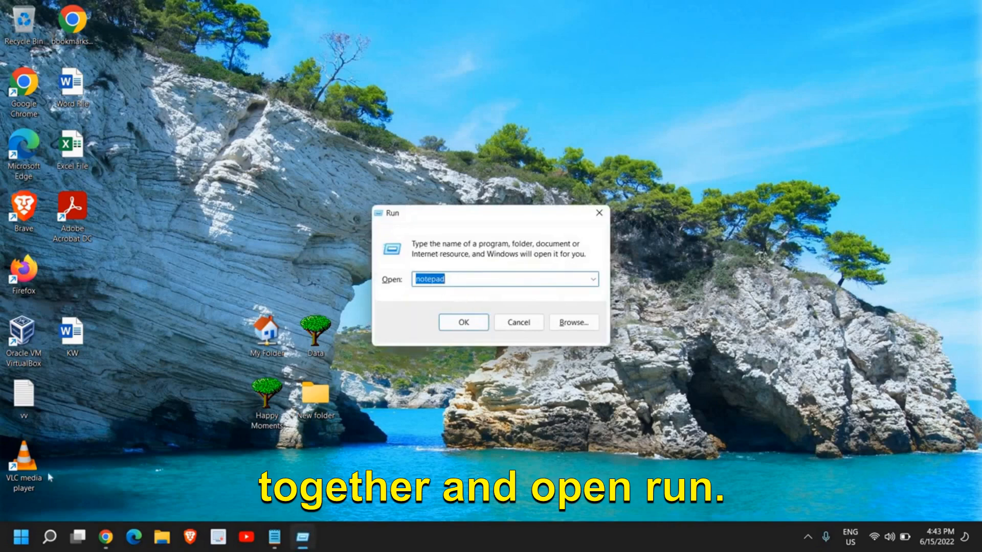
{"action": "right_click", "coordinate": [17, 534]}
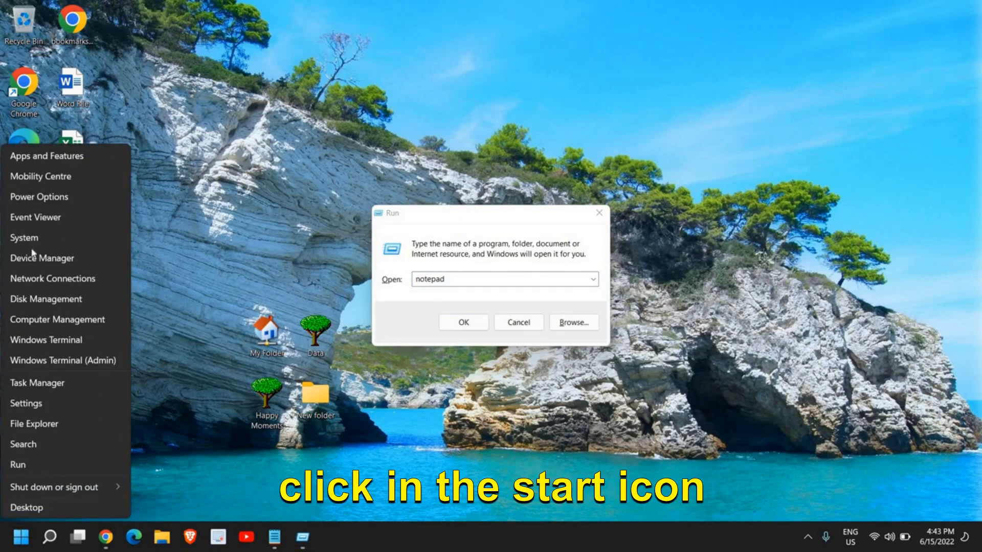
{"action": "mouse_move", "coordinate": [452, 275]}
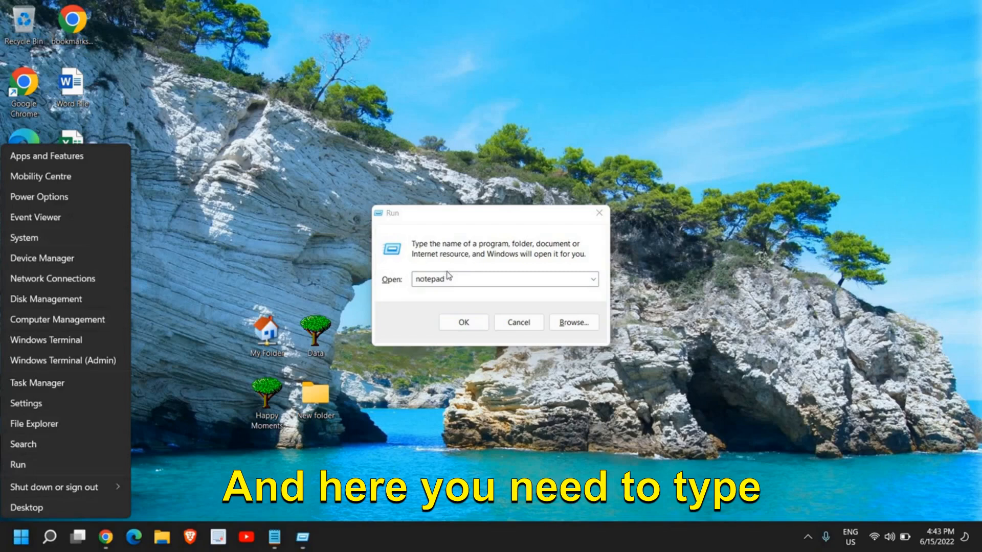
{"action": "type", "text": "app"}
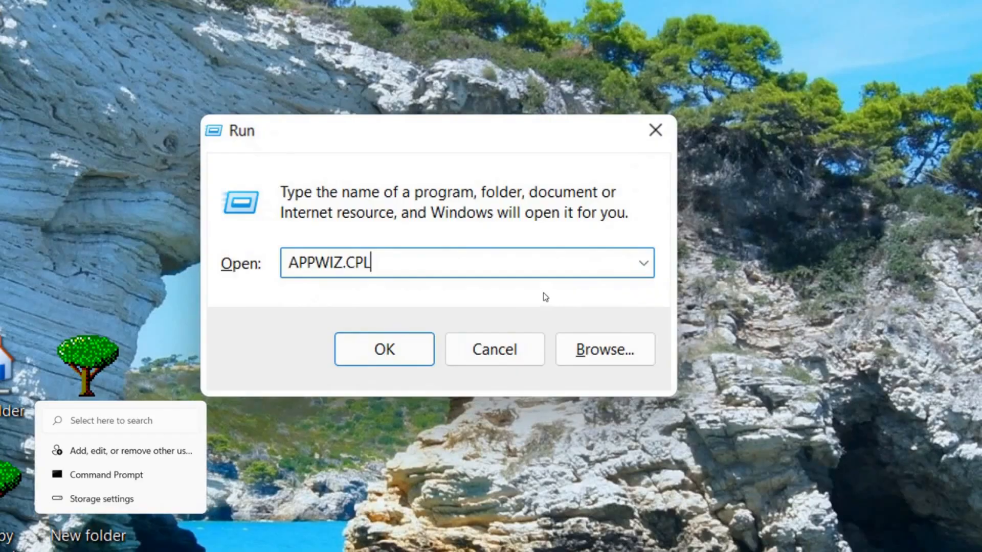
{"action": "left_click", "coordinate": [384, 348]}
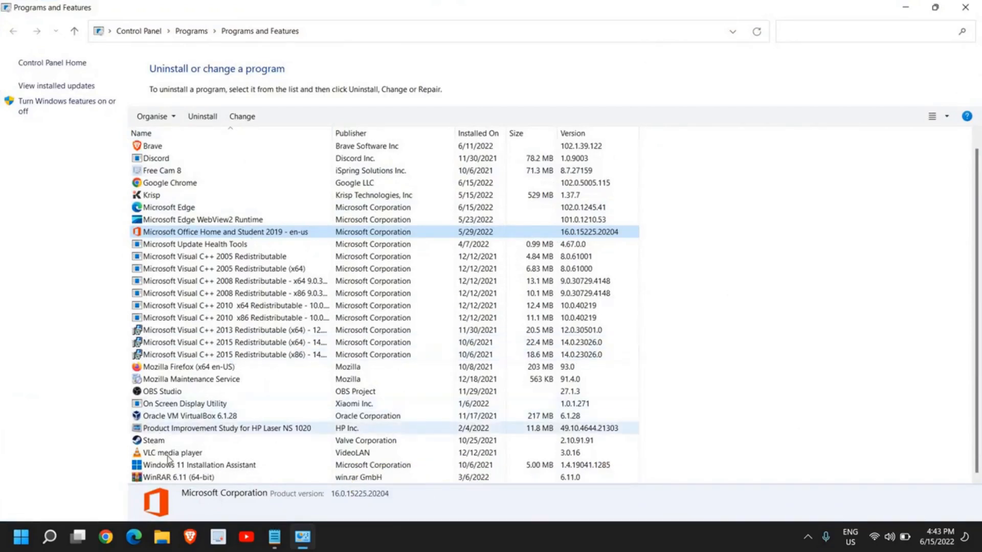
{"action": "left_click", "coordinate": [169, 182]}
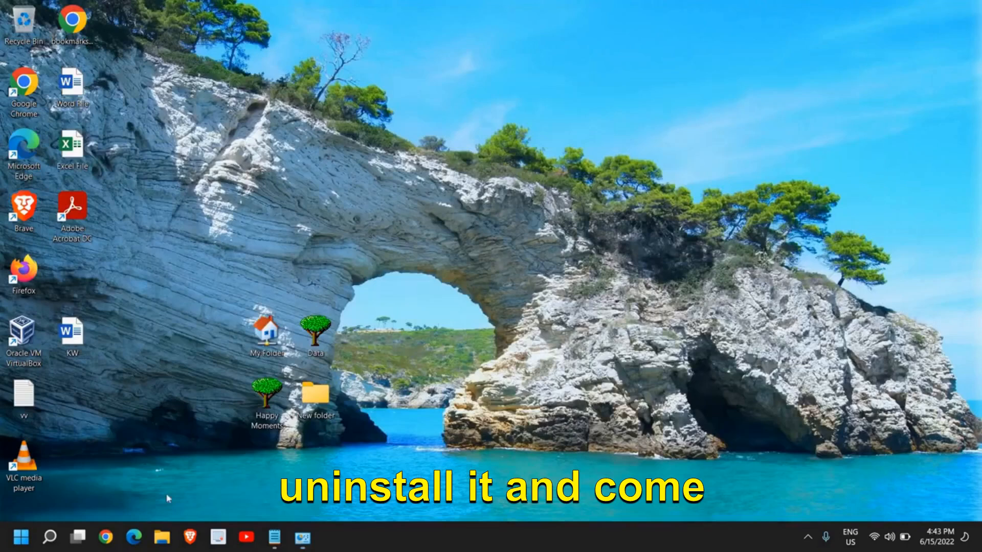
Launch Microsoft Edge from the taskbar
{"action": "left_click", "coordinate": [134, 536]}
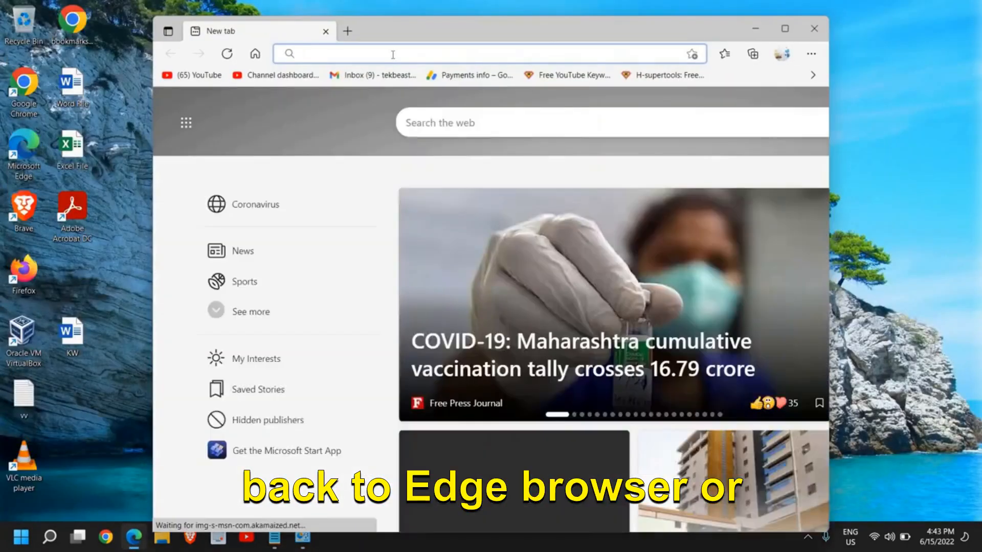
Reach the Google Chrome download page via a Google search in Edge, then close Edge
{"action": "type", "text": "gooo"}
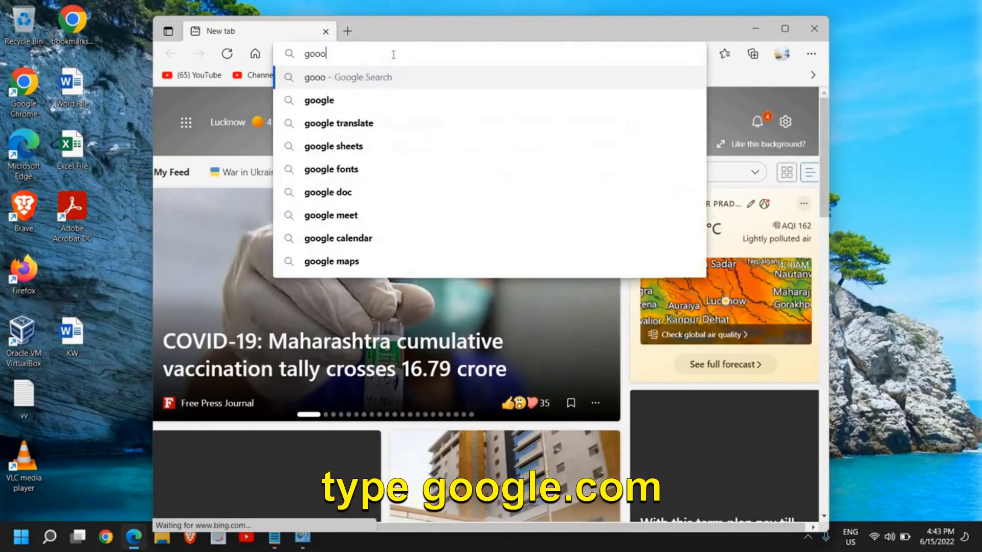
{"action": "key", "text": "Backspace"}
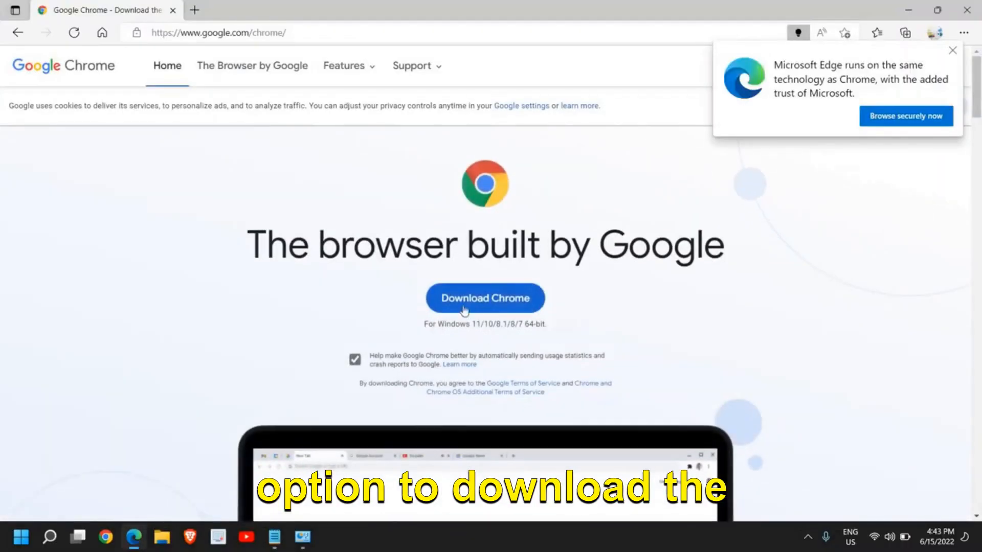
{"action": "mouse_move", "coordinate": [715, 282]}
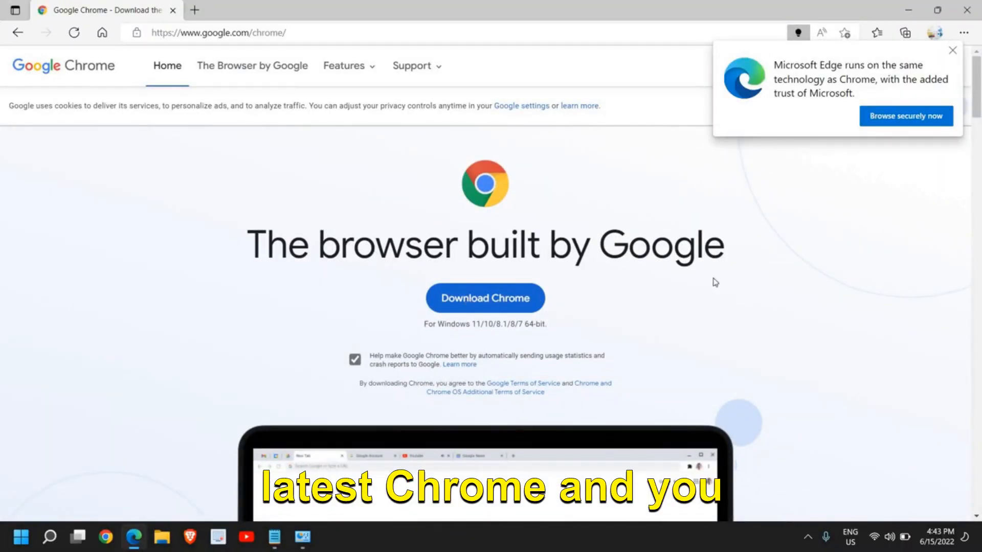
{"action": "left_click", "coordinate": [949, 50]}
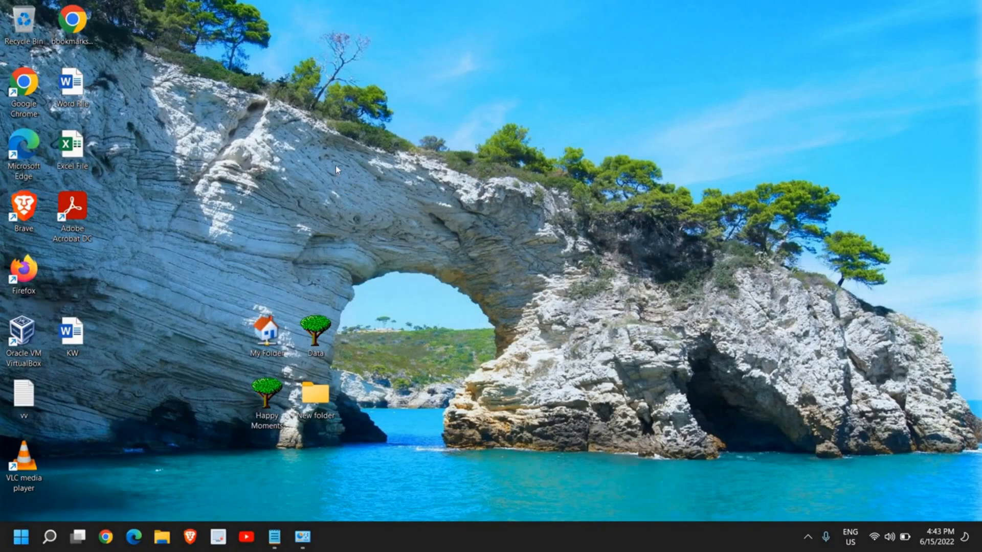
{"action": "mouse_move", "coordinate": [670, 259]}
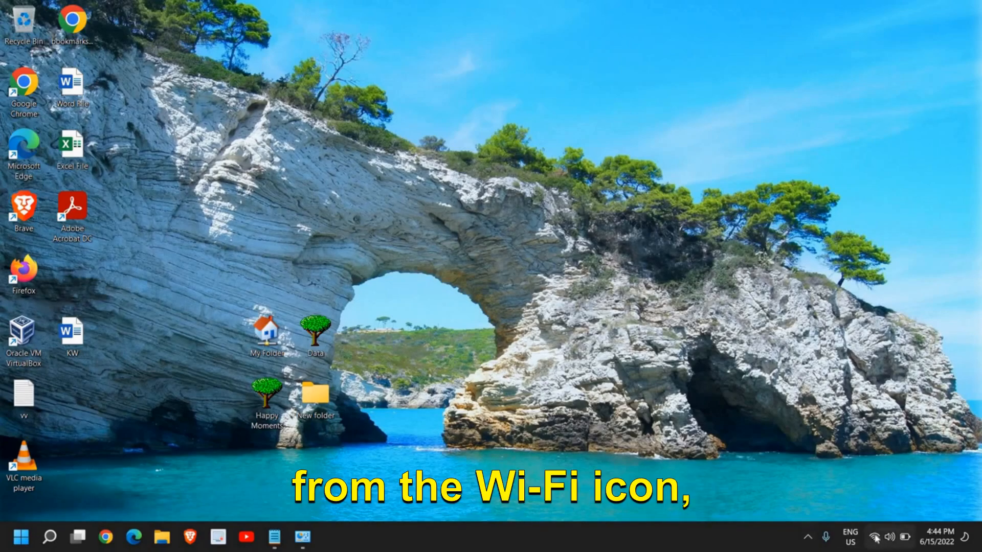
{"action": "left_click", "coordinate": [877, 534]}
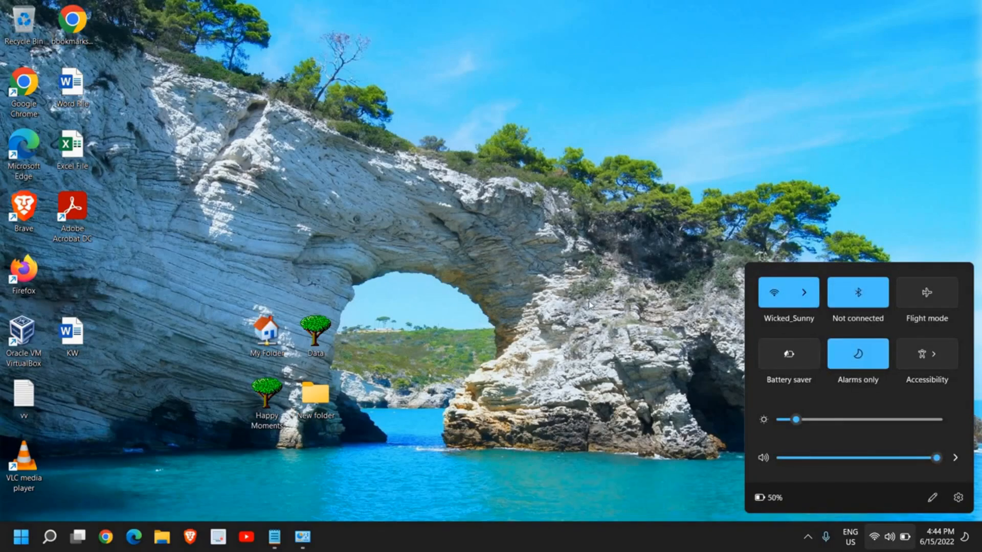
{"action": "left_click", "coordinate": [591, 304]}
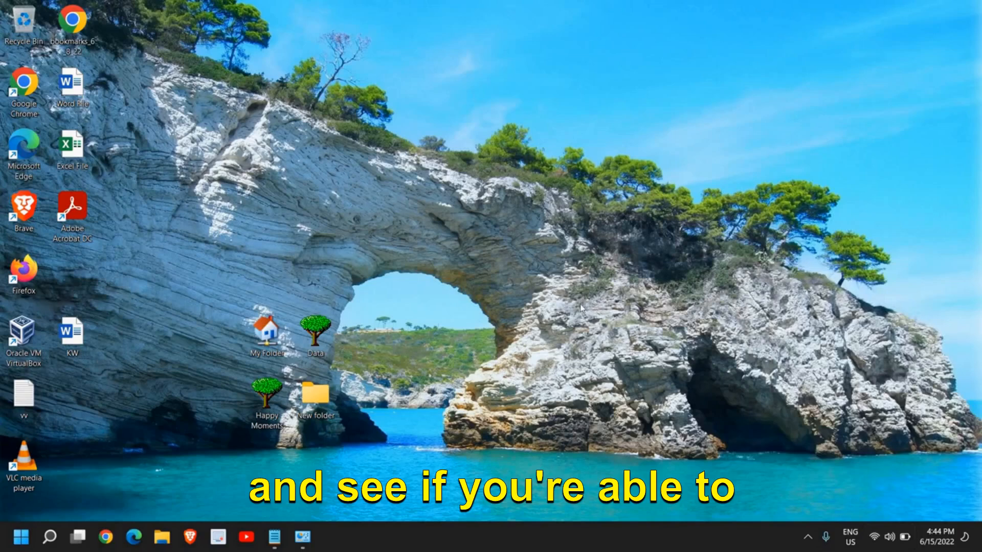